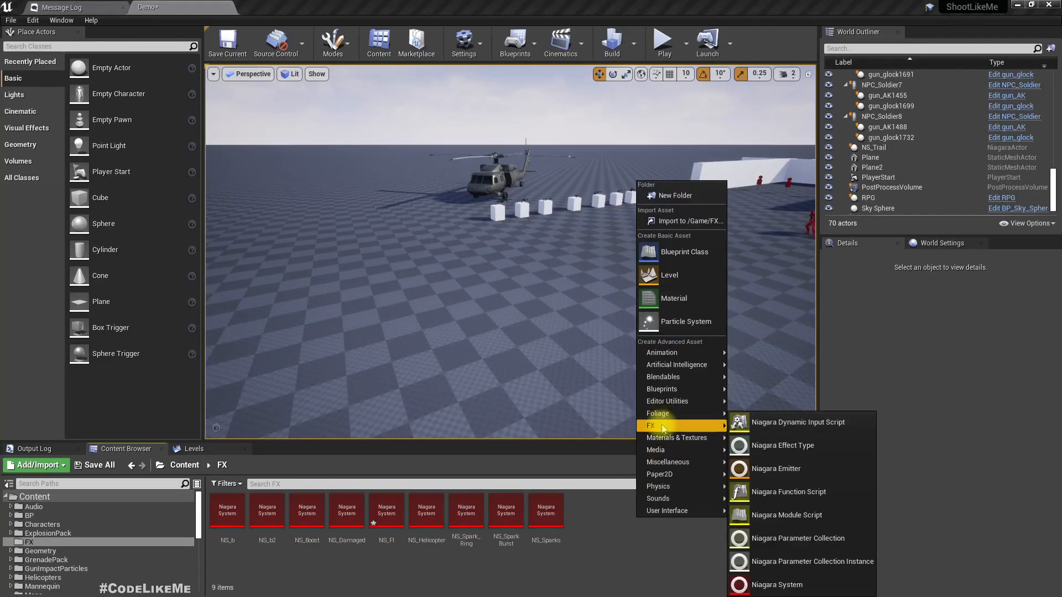
# Create Niagara system NS_Flare in the FX folder from the Fountain emitter template
pyautogui.click(777, 585)
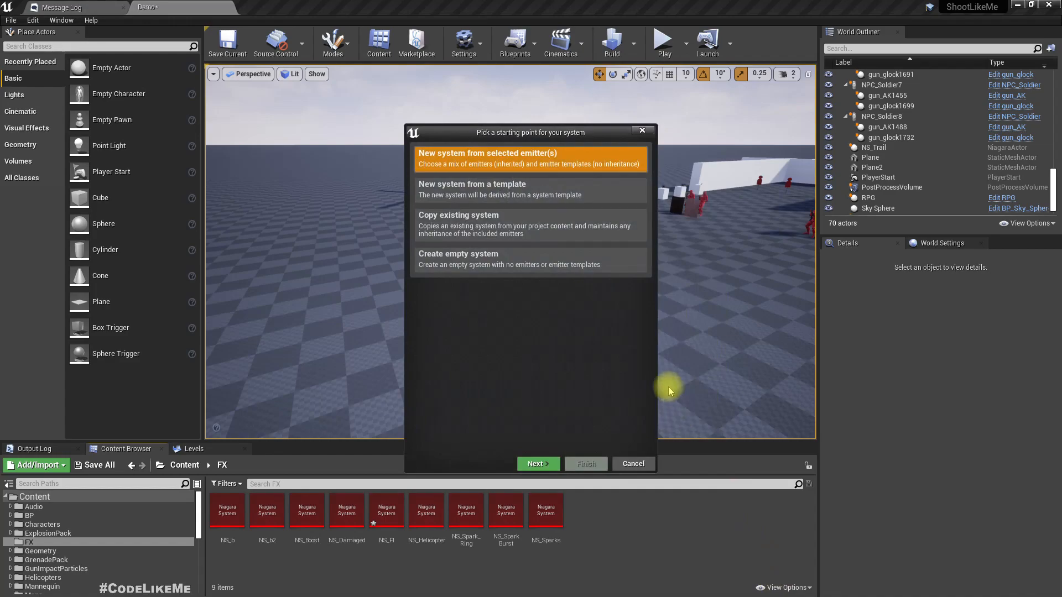
pyautogui.moveTo(523, 390)
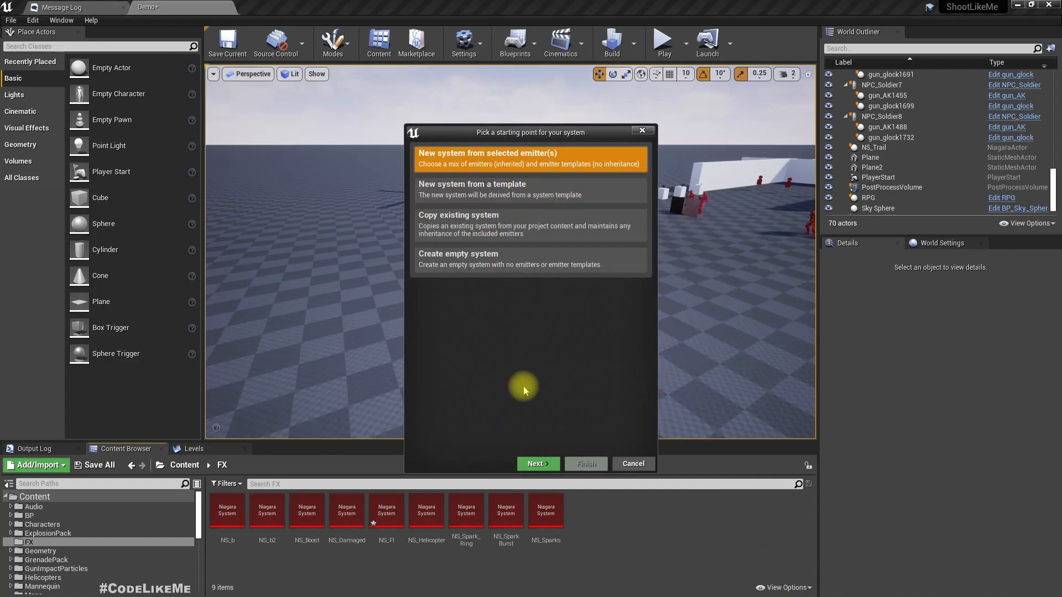
pyautogui.moveTo(549, 456)
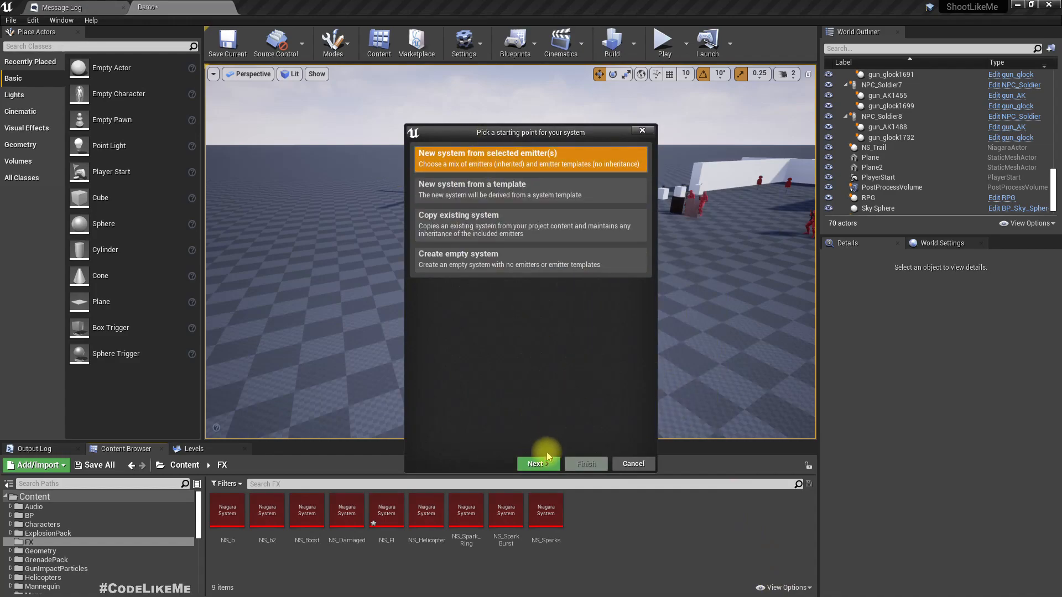
pyautogui.click(537, 463)
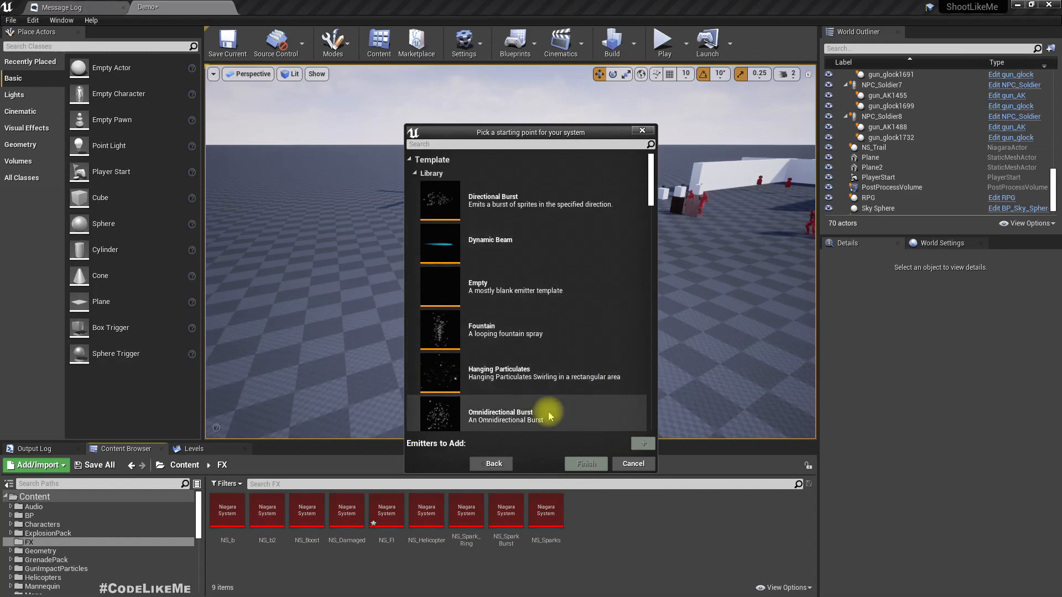
pyautogui.click(521, 330)
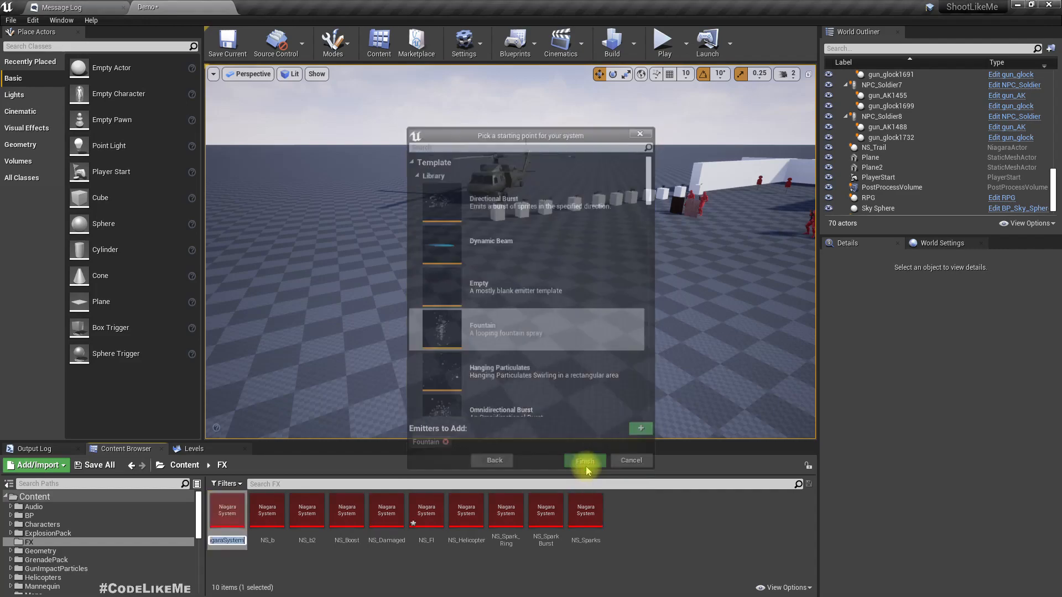
pyautogui.click(585, 460)
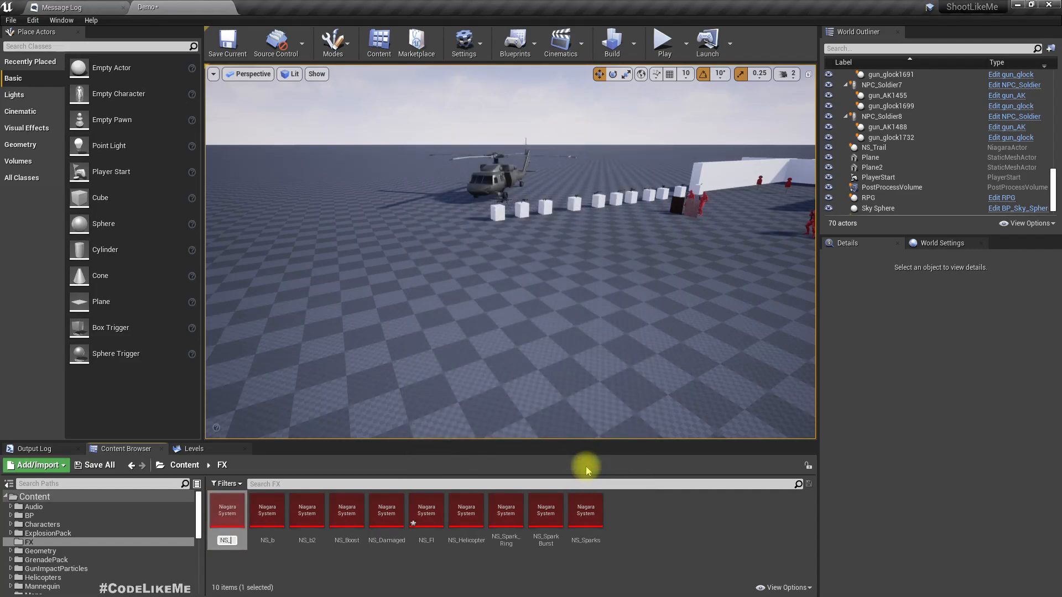
pyautogui.click(426, 510)
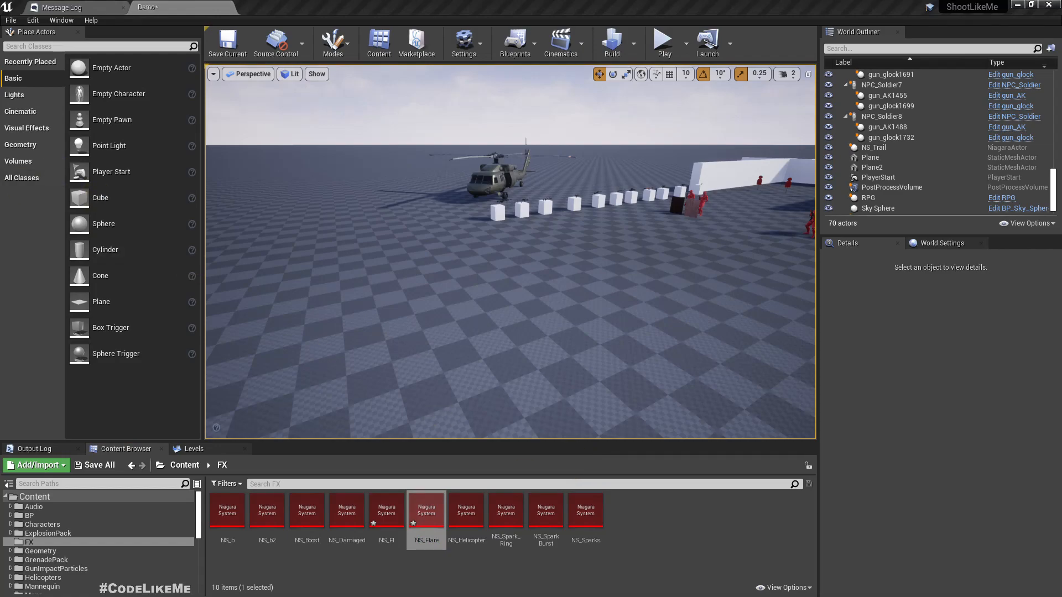
# In NS_Flare, set Add Velocity in Cone's Cone Axis X to -1.0, then view Gravity Force
pyautogui.doubleClick(426, 511)
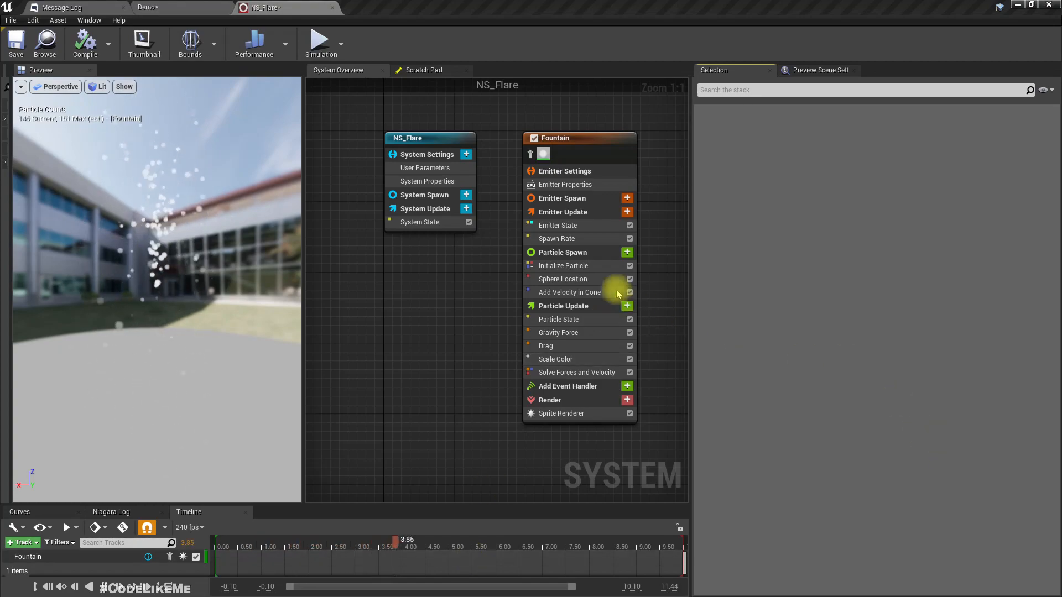
pyautogui.click(569, 292)
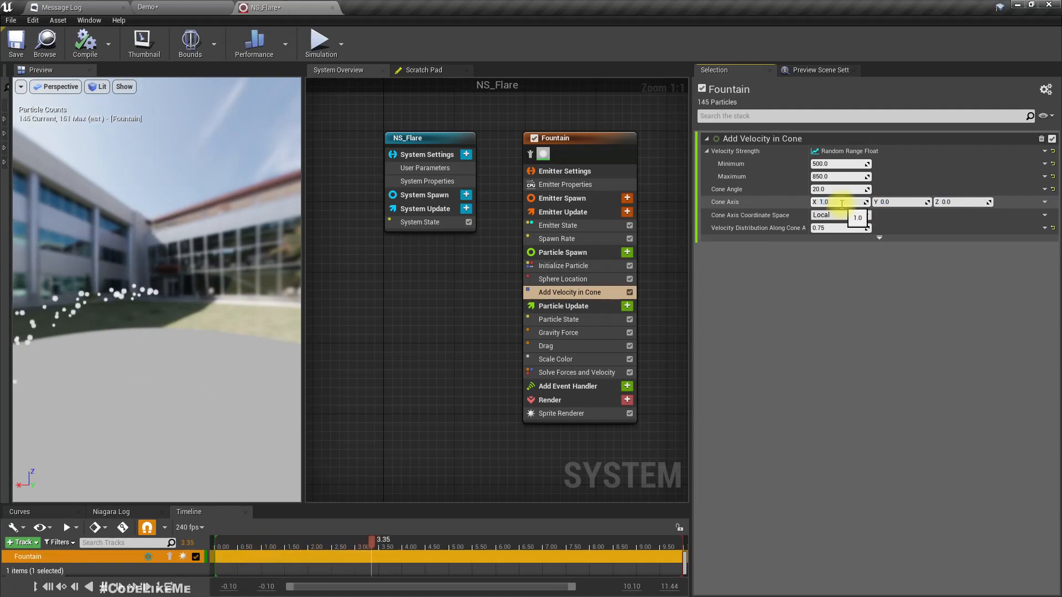
pyautogui.write('-1.0')
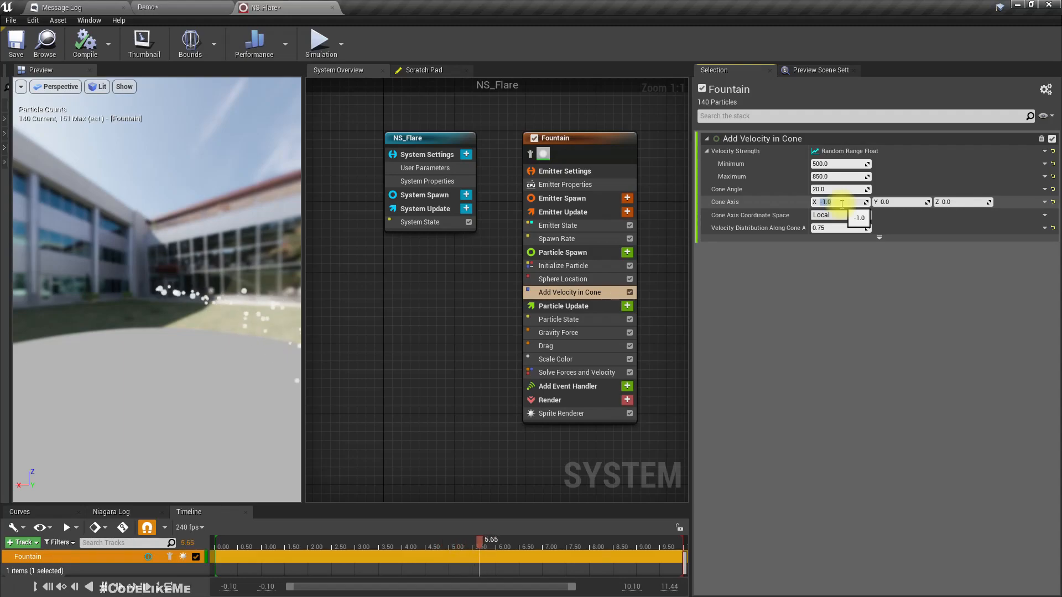
pyautogui.write('-1.0')
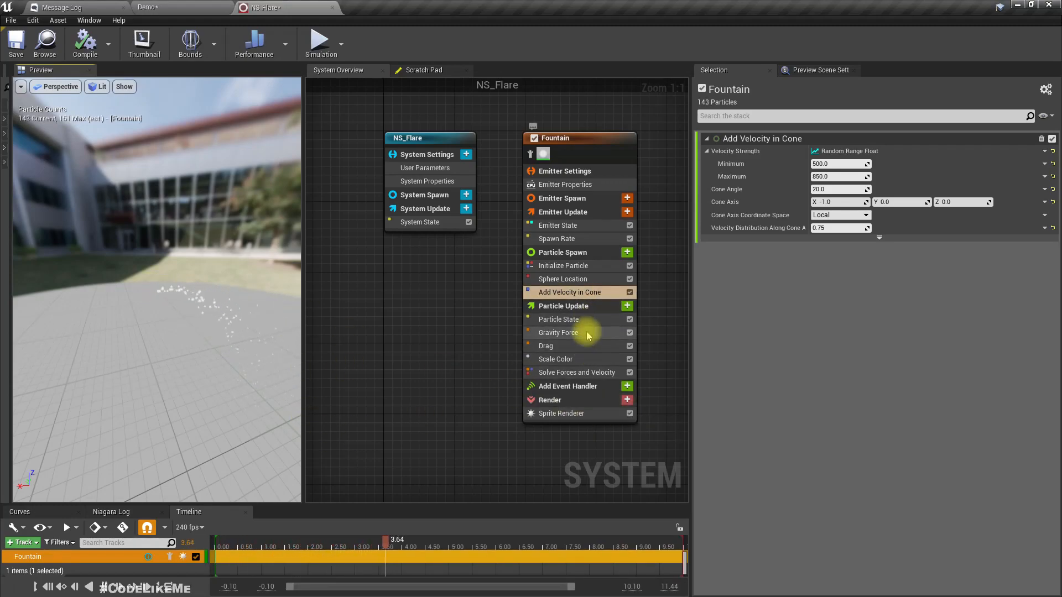
pyautogui.click(557, 333)
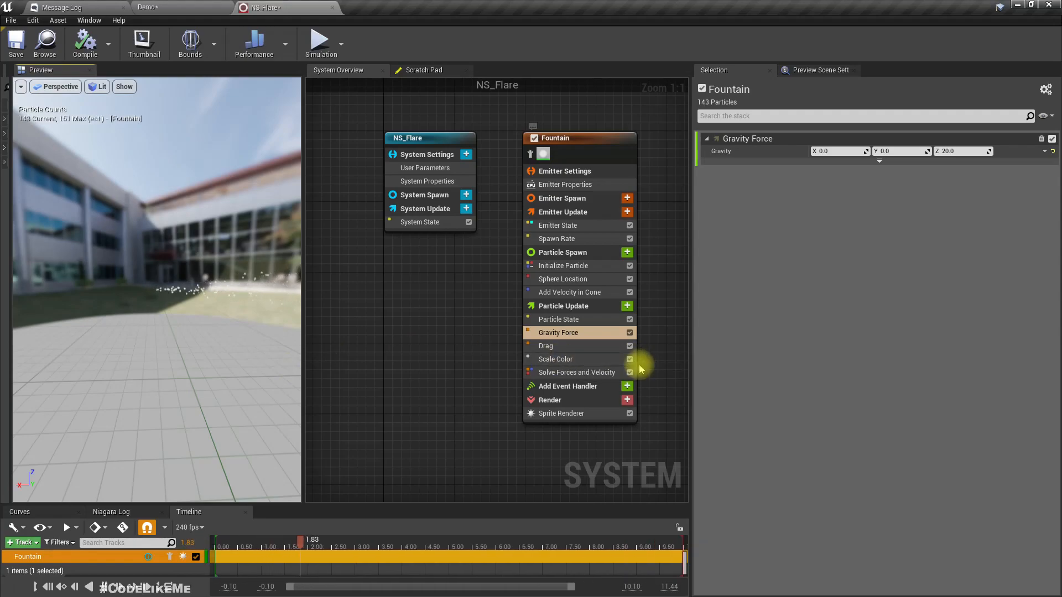
# Set the Sprite Renderer material to M_smoke_subUV with Sub Image Size 8 by 8
pyautogui.click(560, 413)
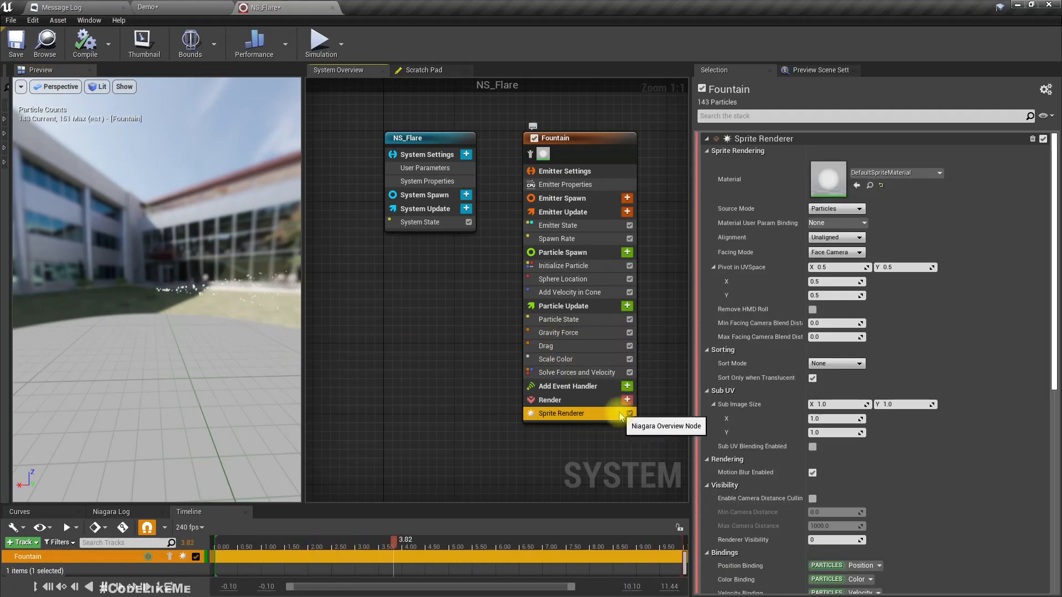
pyautogui.moveTo(881, 173)
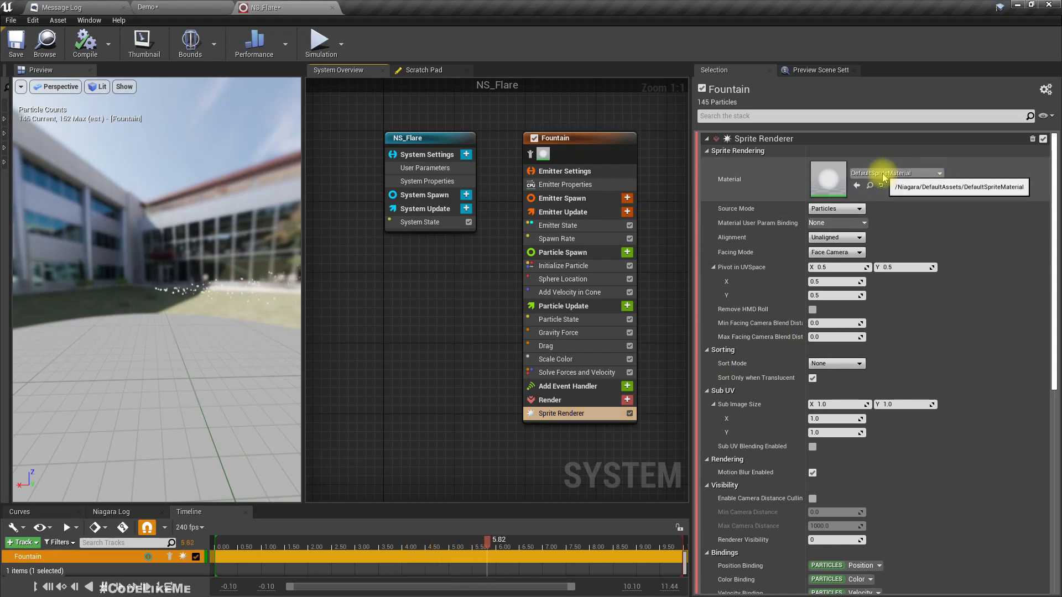
pyautogui.click(939, 173)
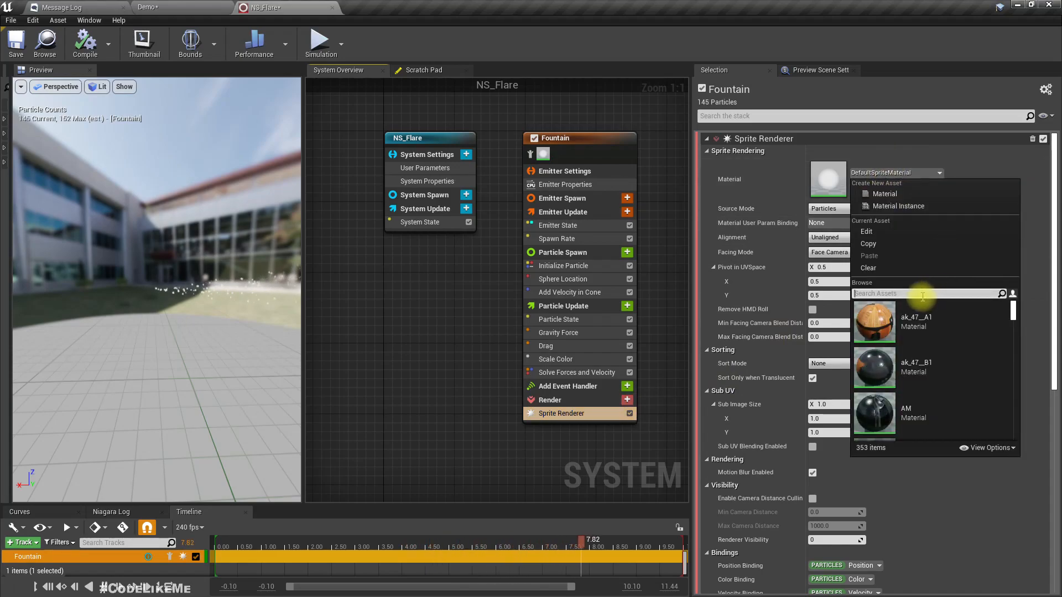
pyautogui.write('sub')
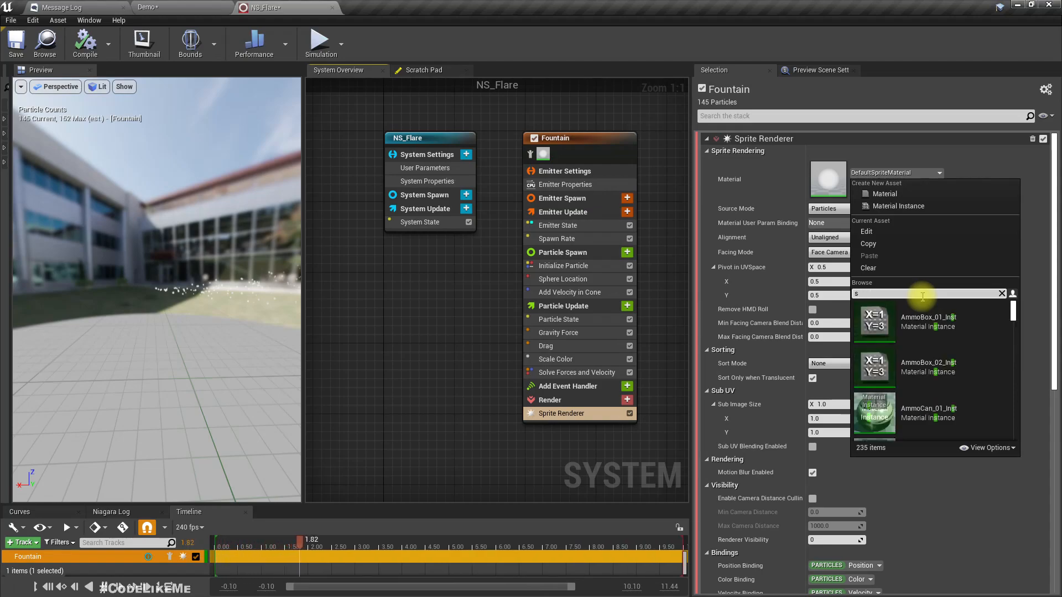
pyautogui.write('smoke su')
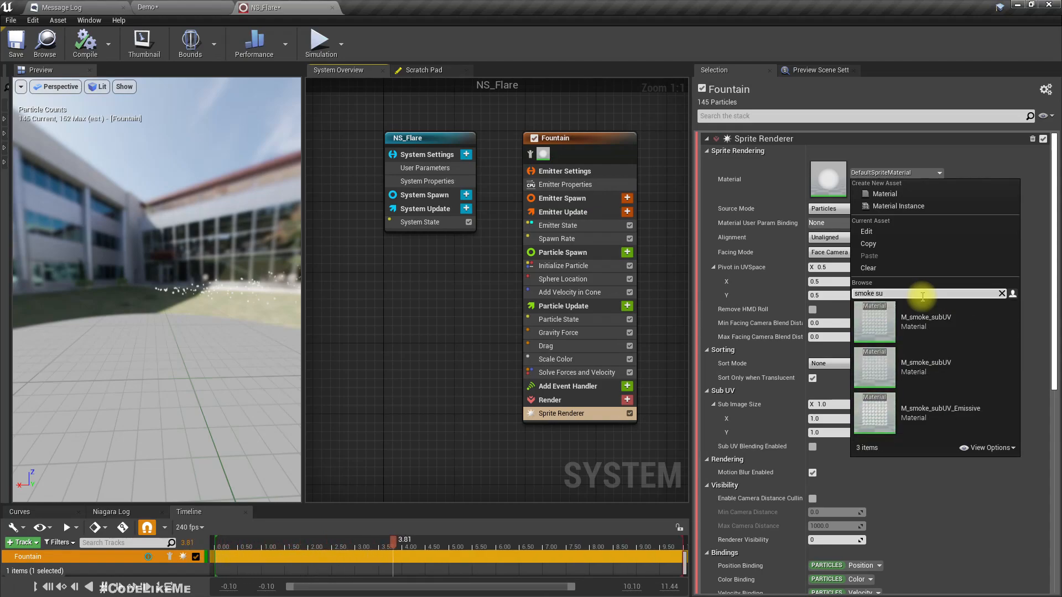
pyautogui.moveTo(915, 367)
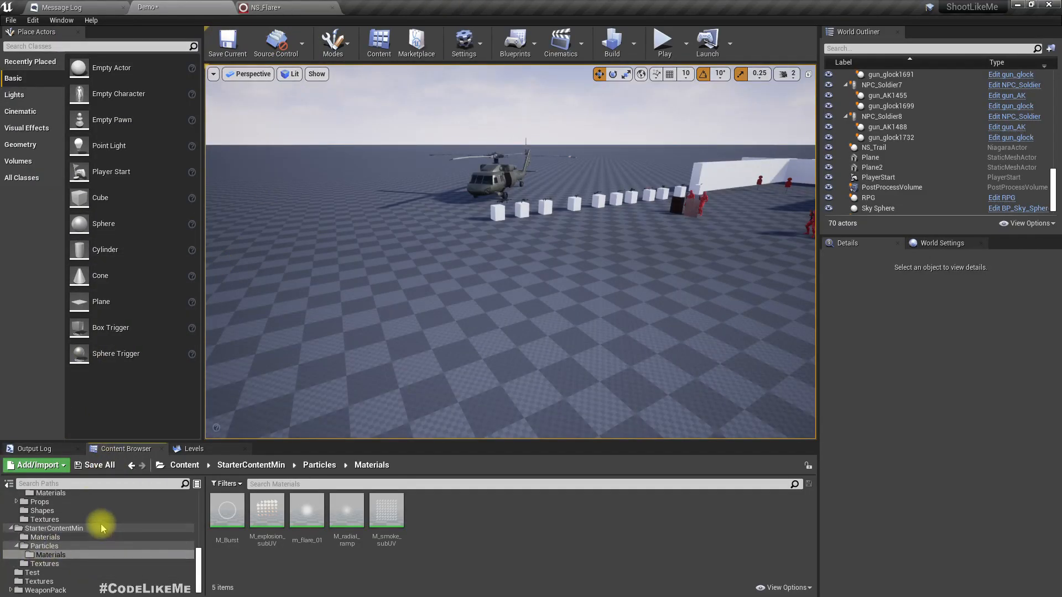
pyautogui.moveTo(386, 514)
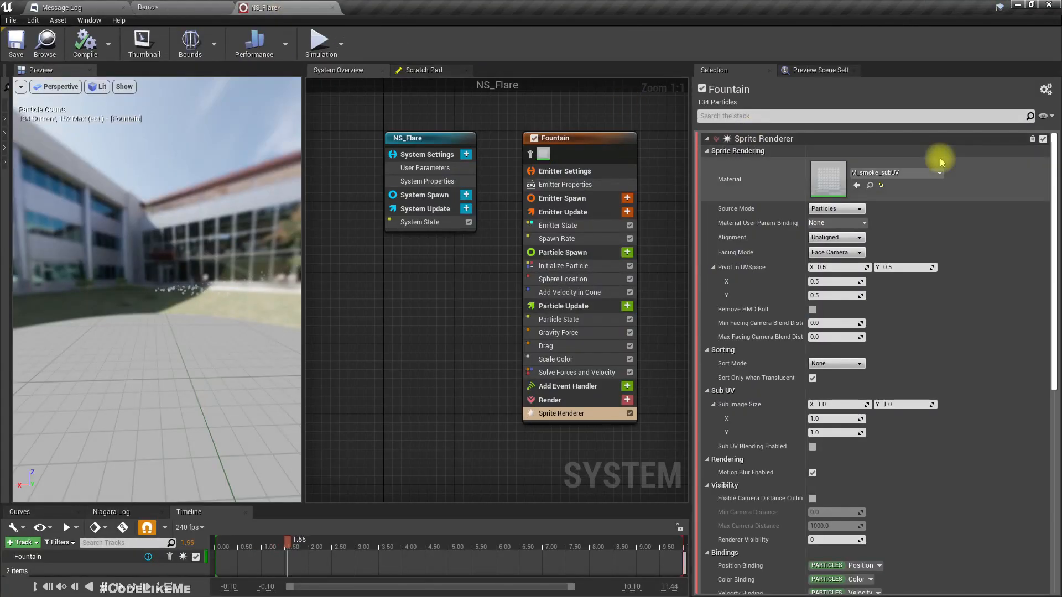
pyautogui.click(939, 172)
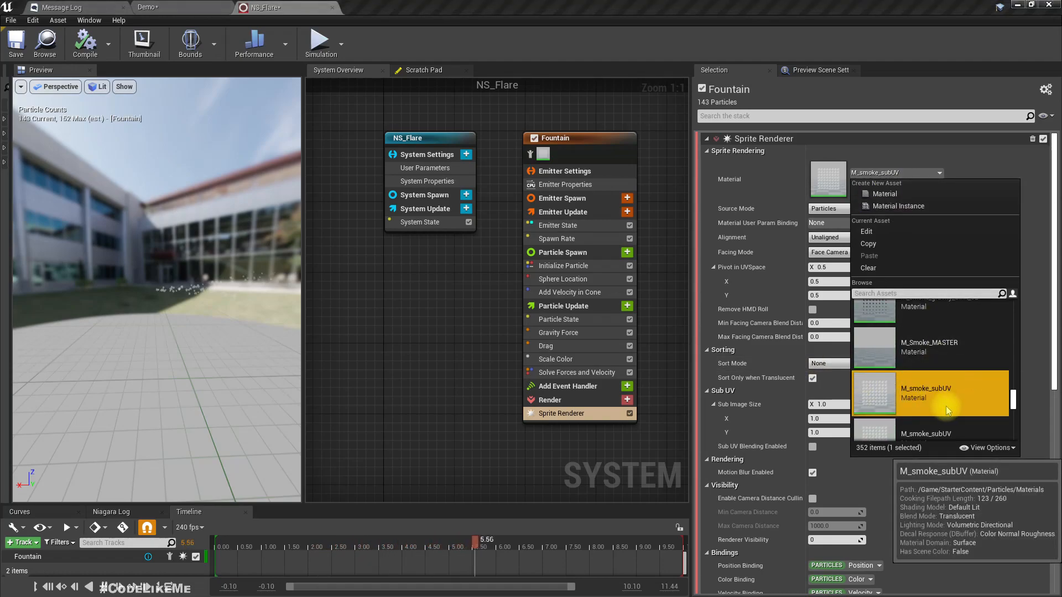
pyautogui.click(925, 393)
pyautogui.write('8')
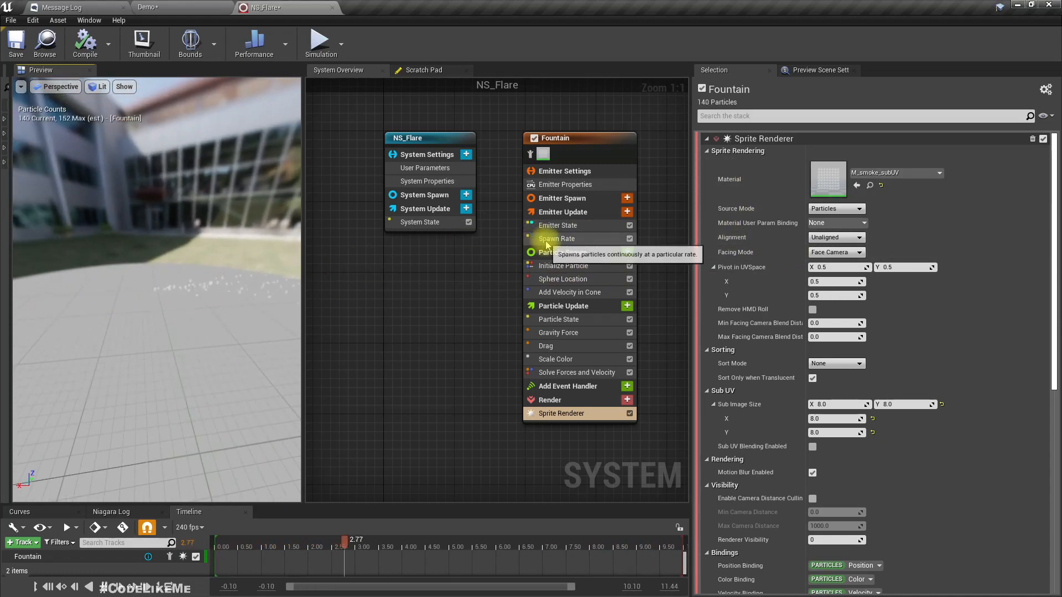
# Set Spawn Rate to 500 and cone velocity strength to minimum 300, maximum 500
pyautogui.click(557, 239)
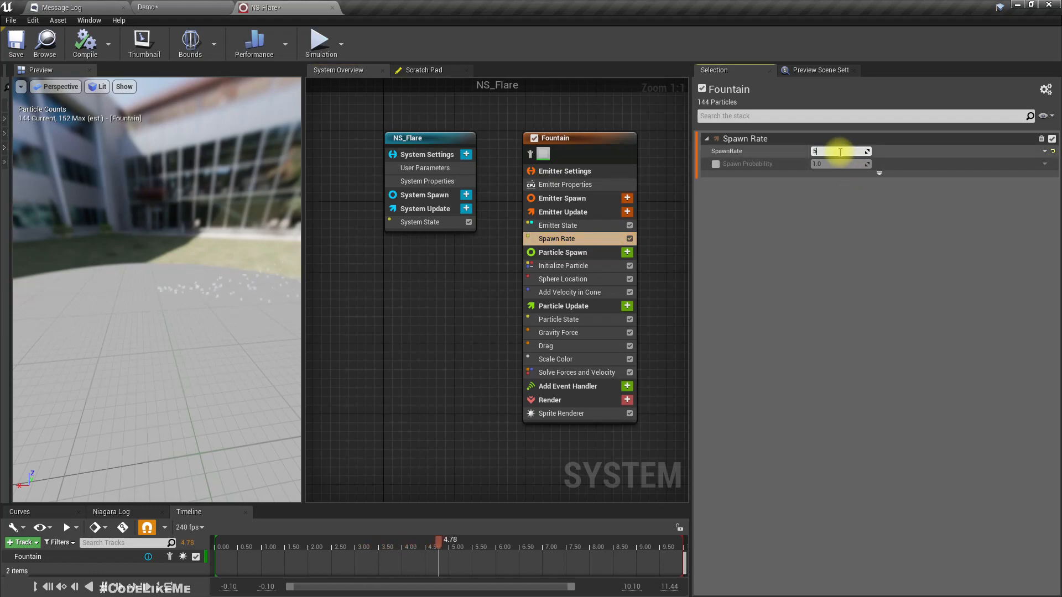
pyautogui.write('500.0')
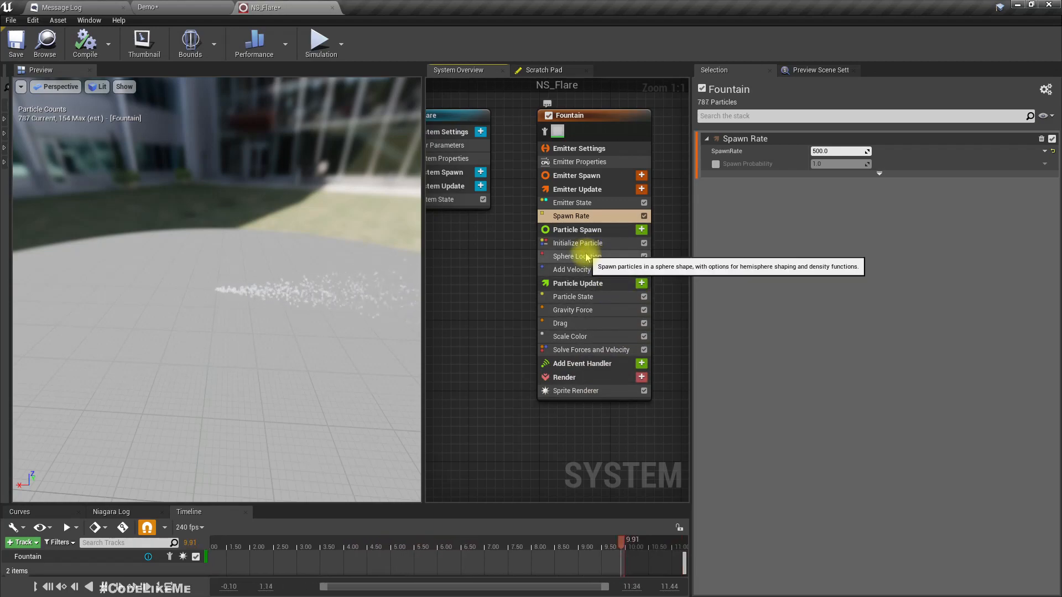
pyautogui.click(583, 270)
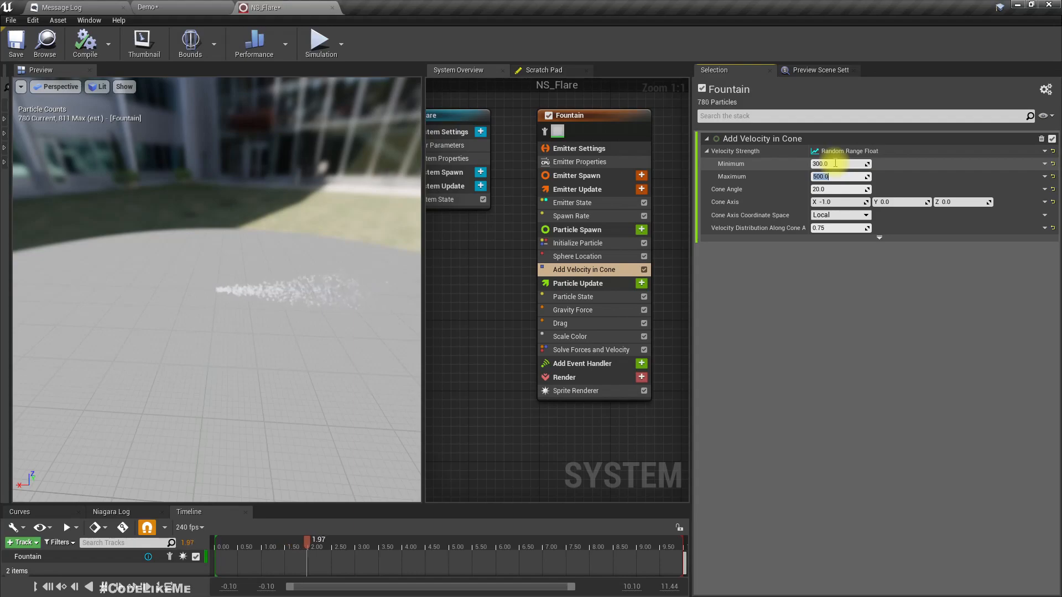
pyautogui.moveTo(590, 350)
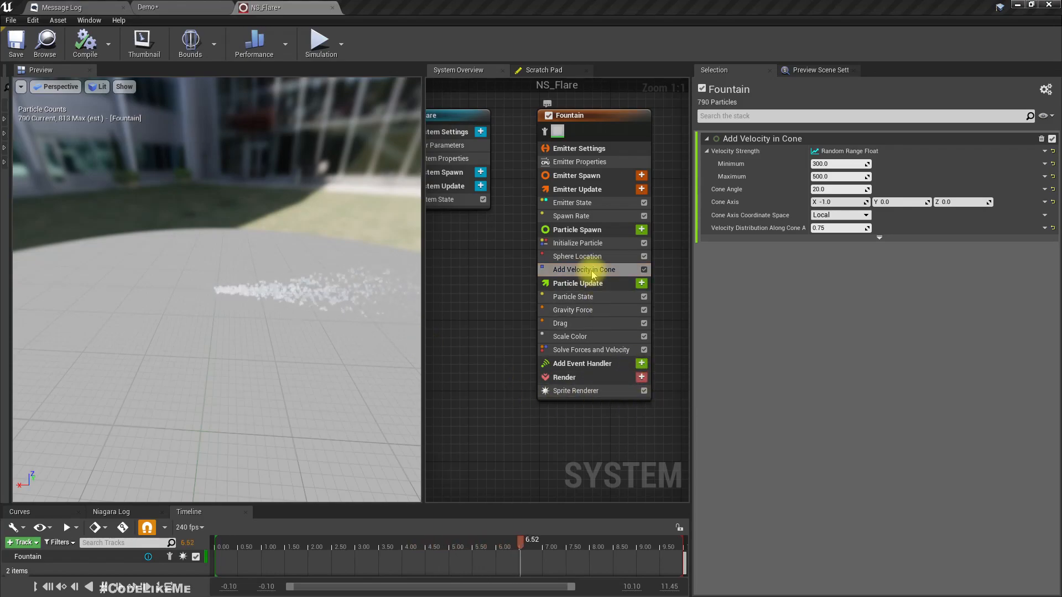
pyautogui.moveTo(641, 283)
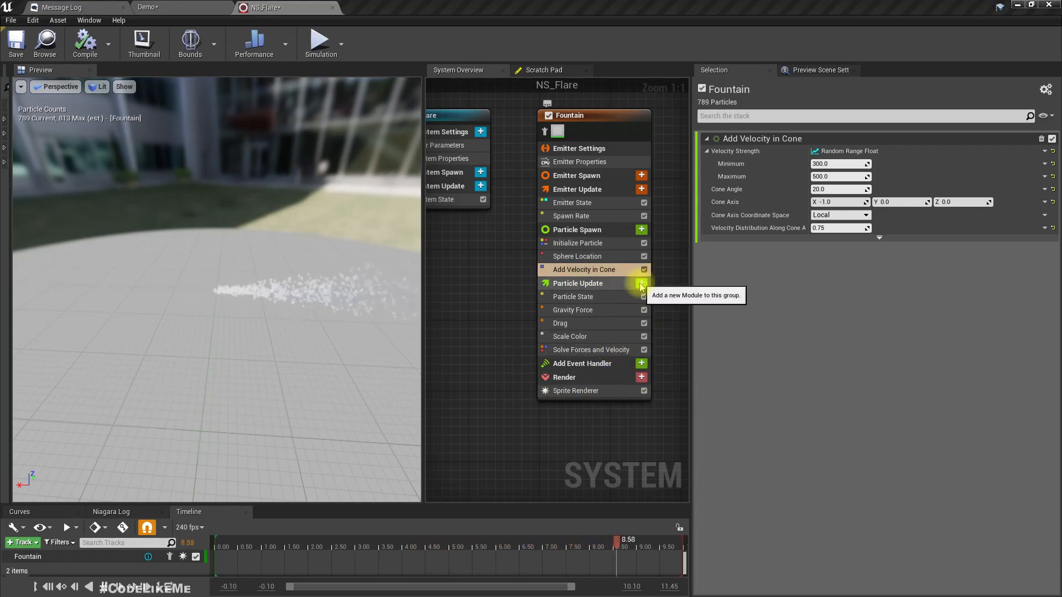
# Add a Scale Sprite Size module to the Particle Update group
pyautogui.click(641, 284)
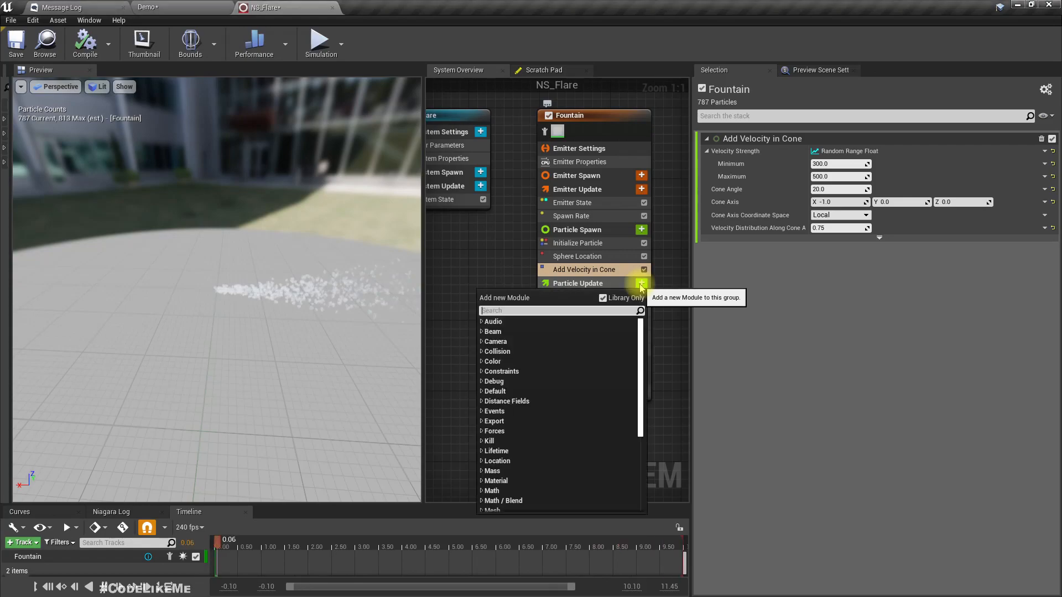
pyautogui.write('sca')
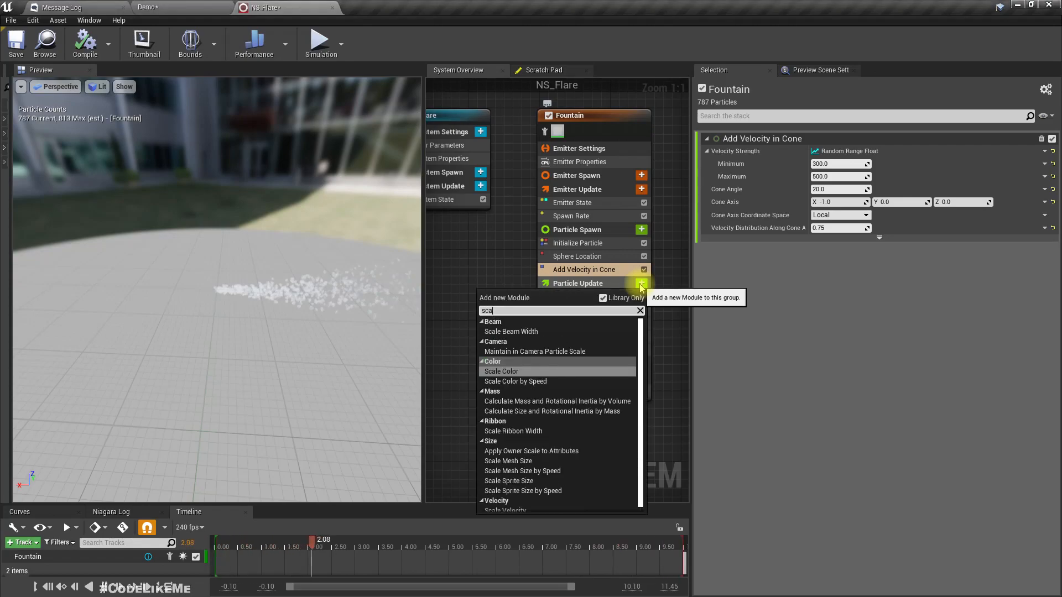
pyautogui.write('e')
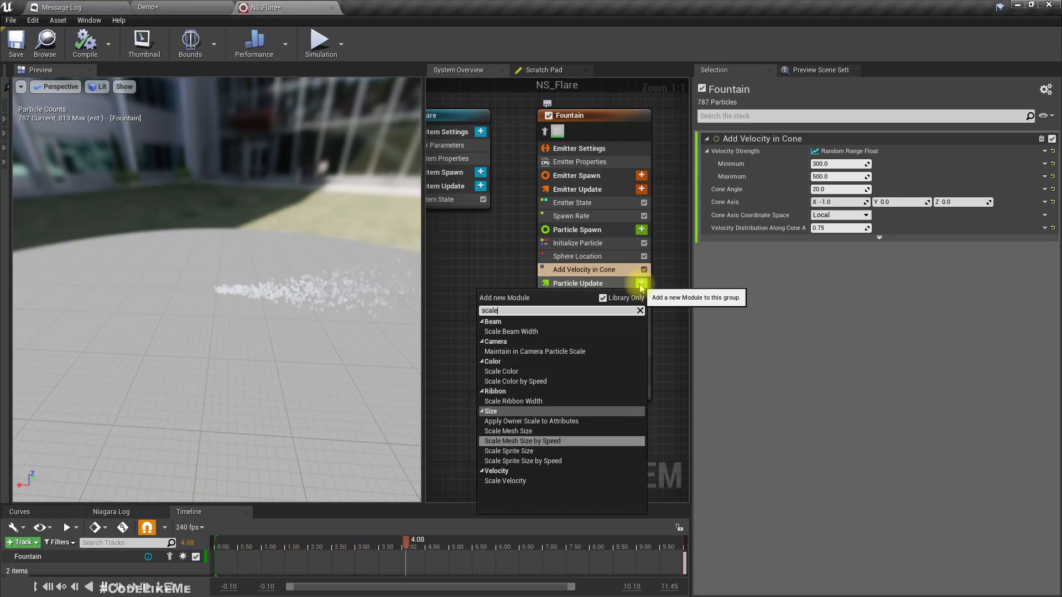
pyautogui.click(508, 450)
pyautogui.write('curv')
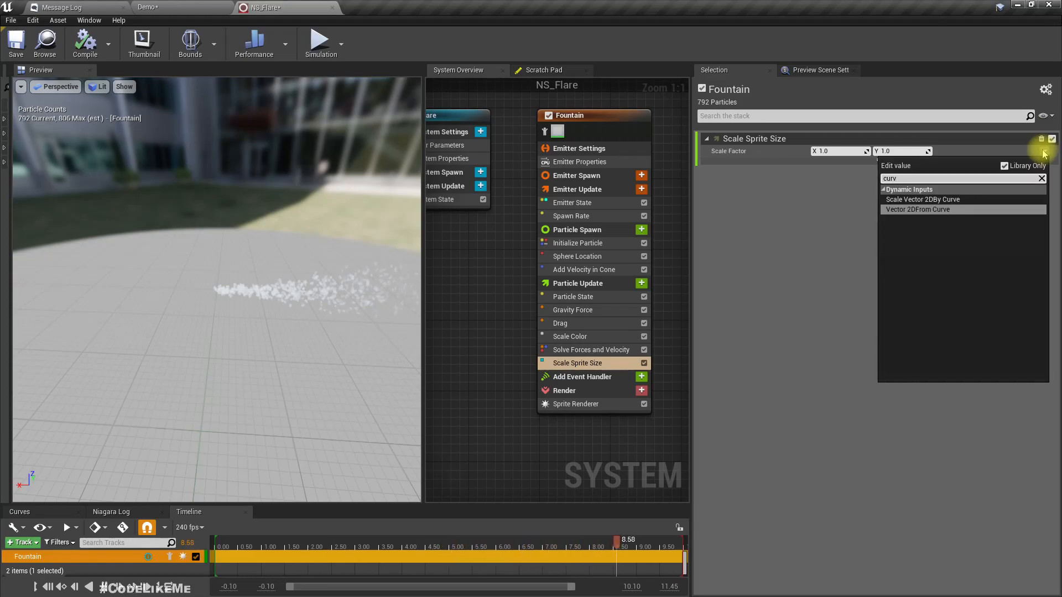
# Drive Scale Factor with Vector 2D From Curve and set ScaleCurve X and Y to 5.0
pyautogui.click(922, 199)
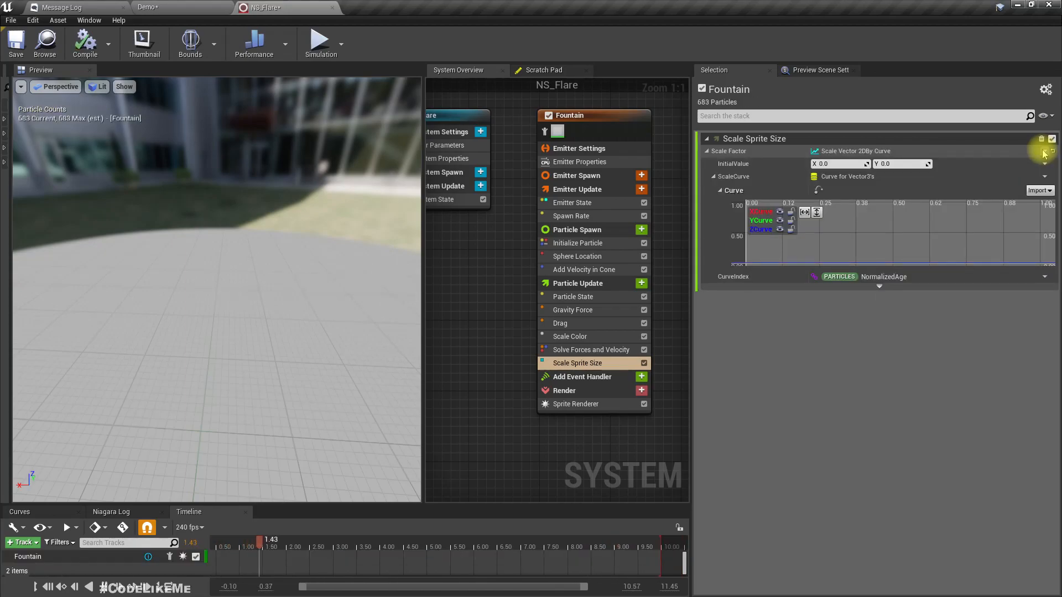
pyautogui.click(1047, 153)
pyautogui.write('curv')
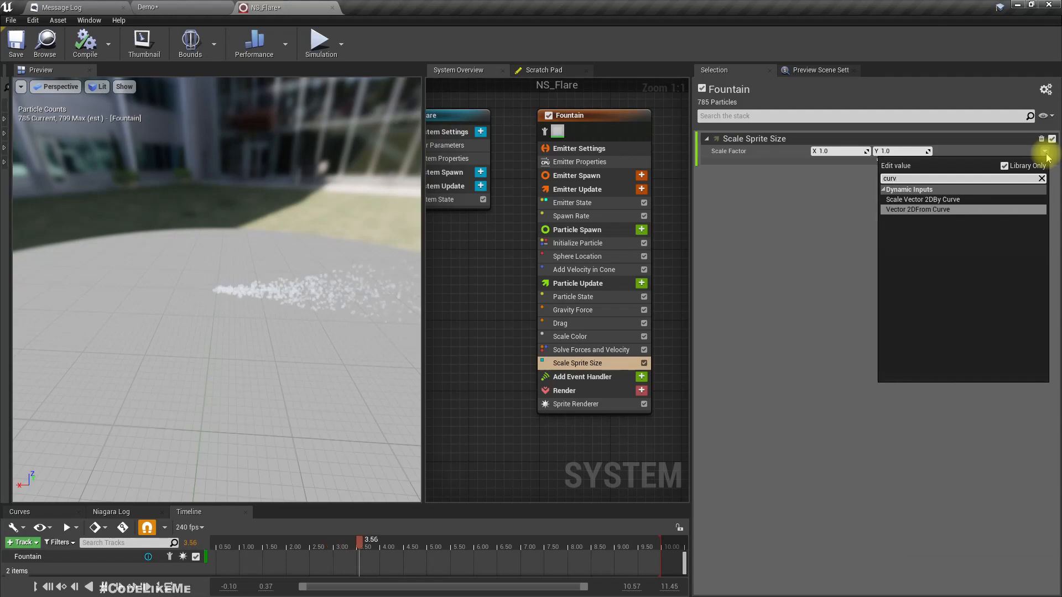
pyautogui.click(917, 209)
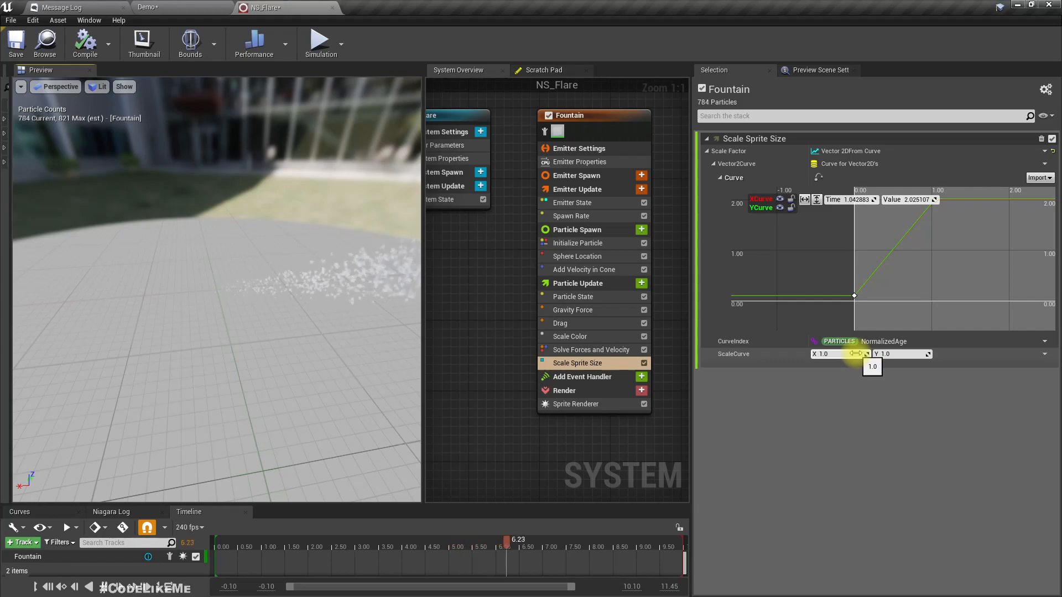
pyautogui.write('5.0')
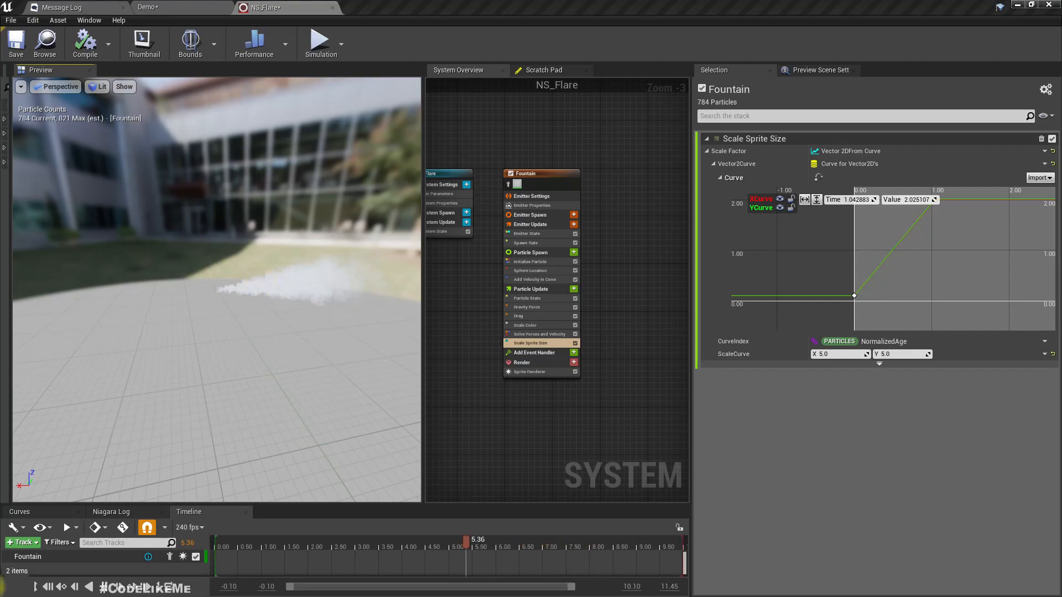
# Switch to the helicopter flares image results and enlarge the CH-53K flares picture
pyautogui.press('alt+tab')
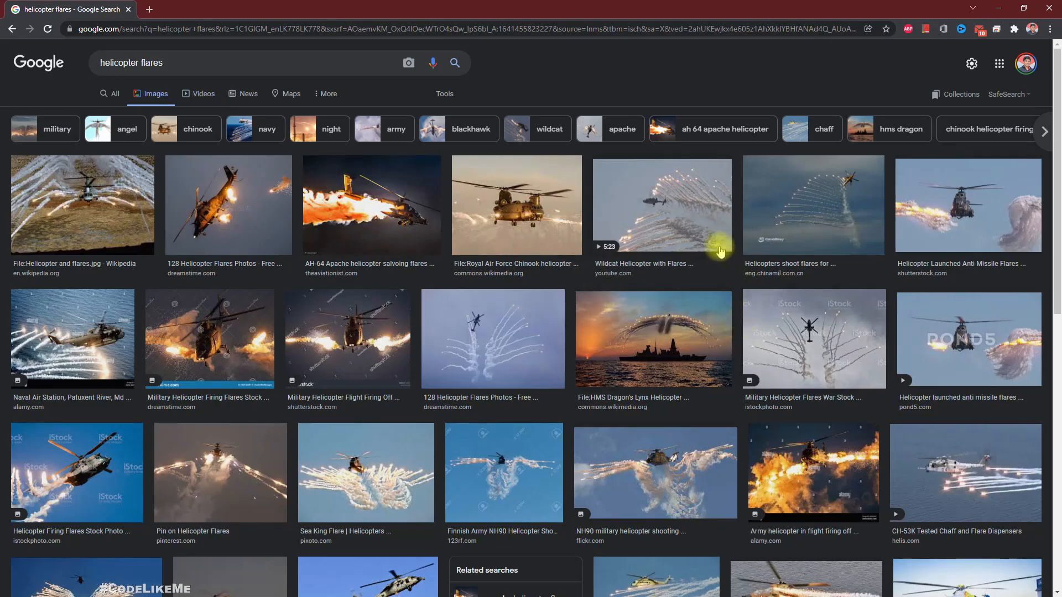
pyautogui.moveTo(928, 496)
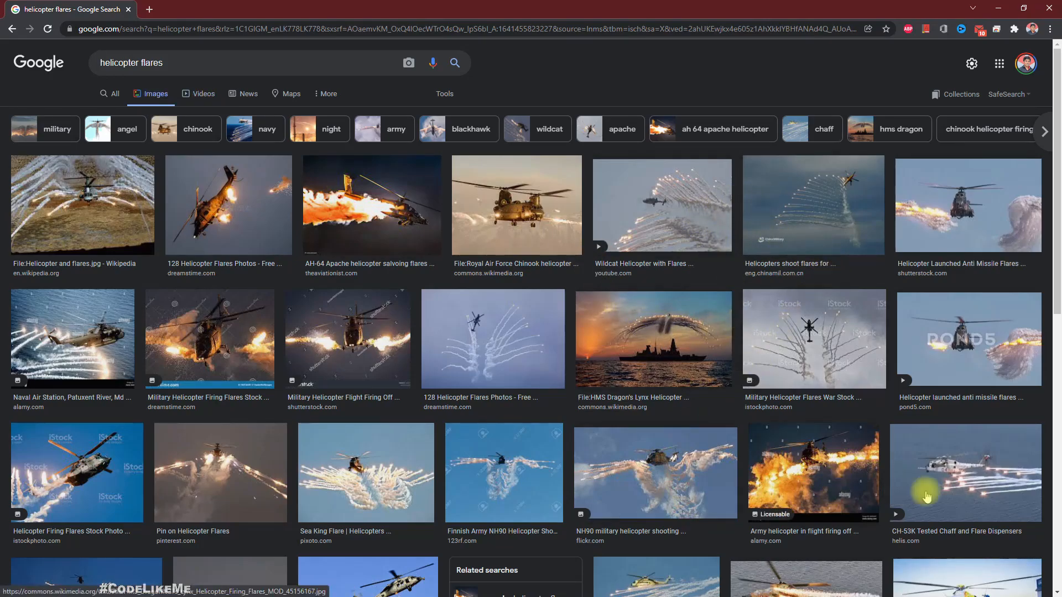
pyautogui.click(967, 473)
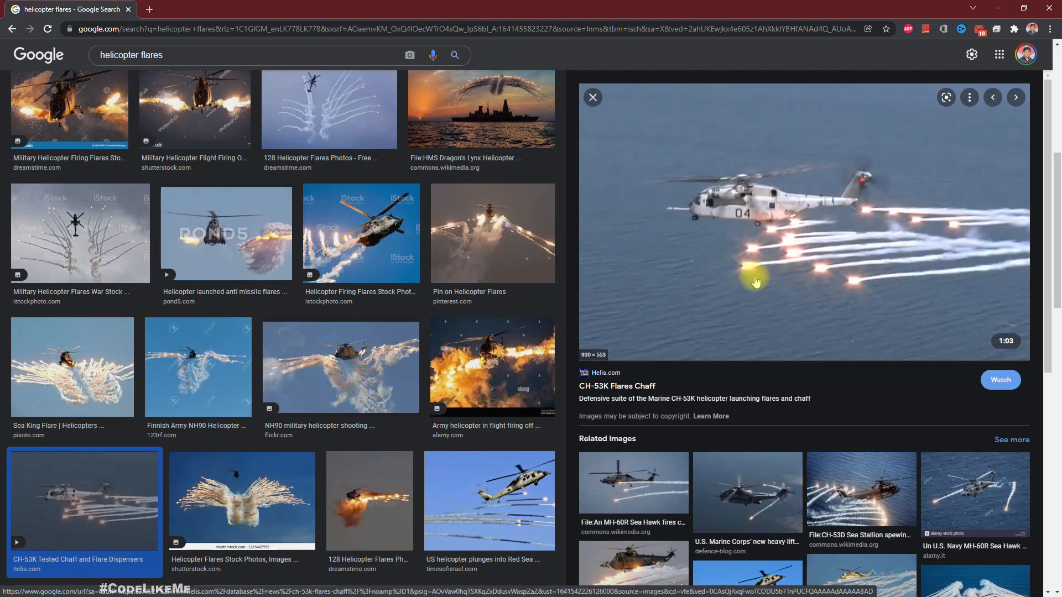
pyautogui.moveTo(904, 301)
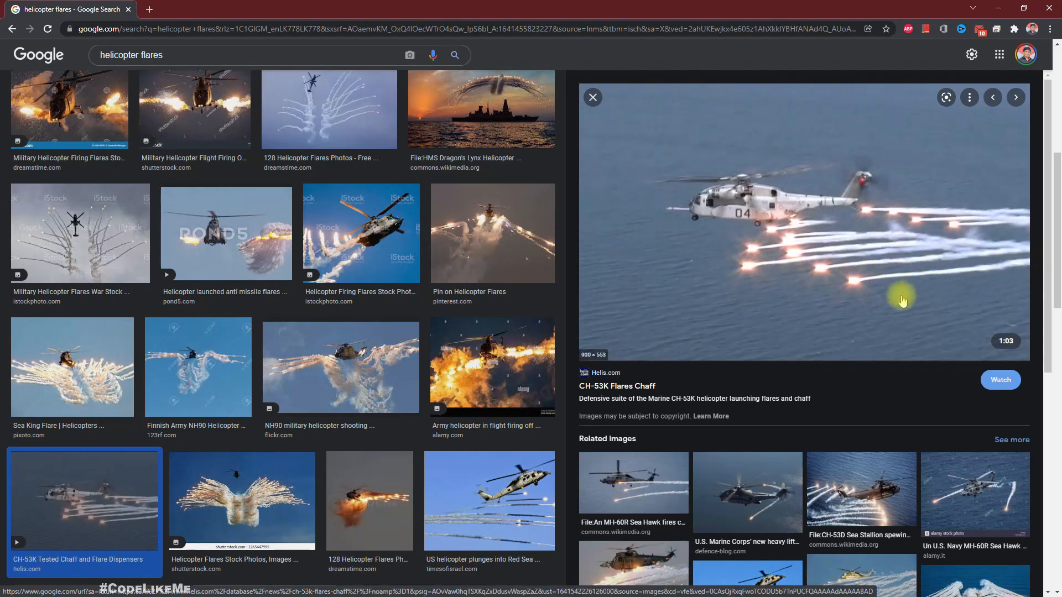
pyautogui.moveTo(510, 243)
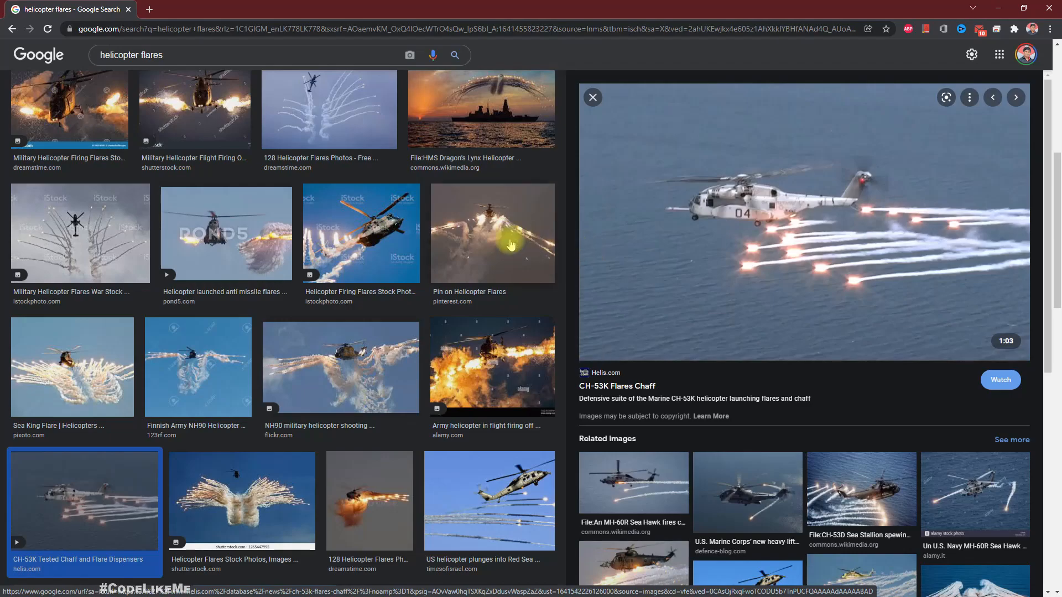
pyautogui.moveTo(349, 270)
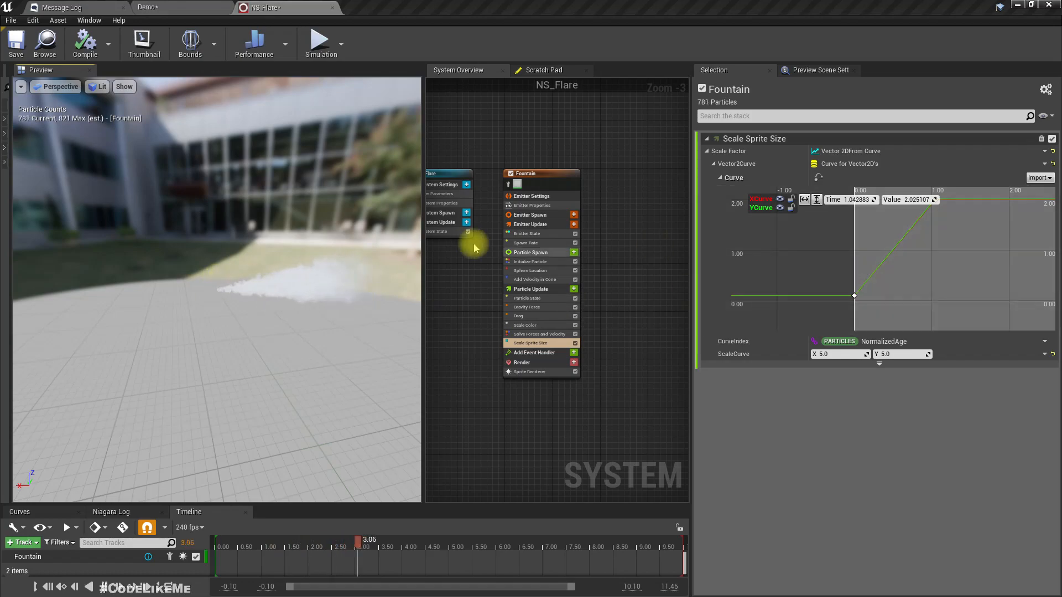
# Set Cone Angle to 2.0 and disable the Sphere Location module
pyautogui.click(535, 279)
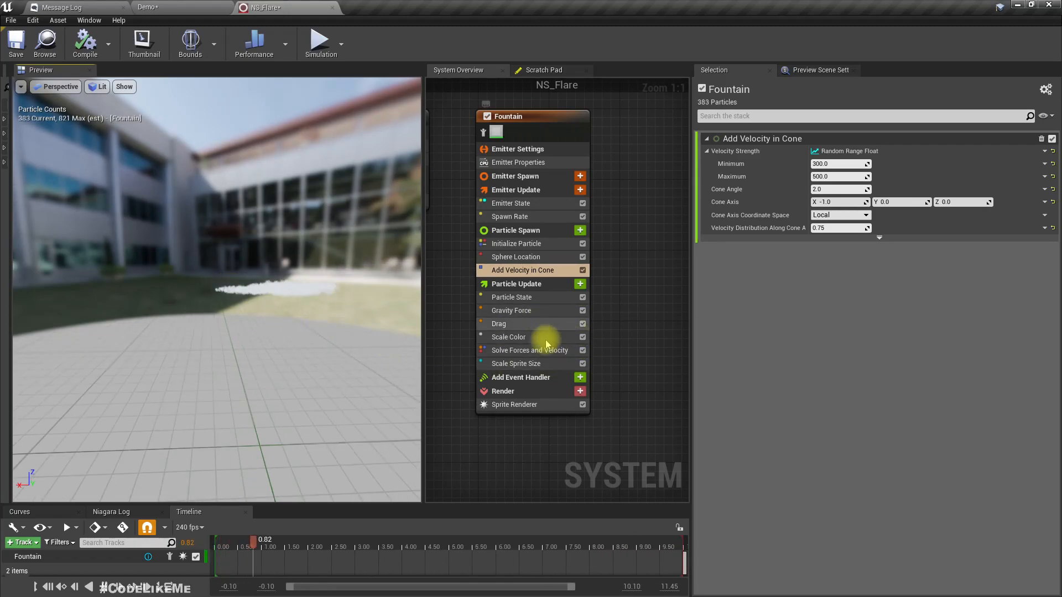
pyautogui.click(517, 256)
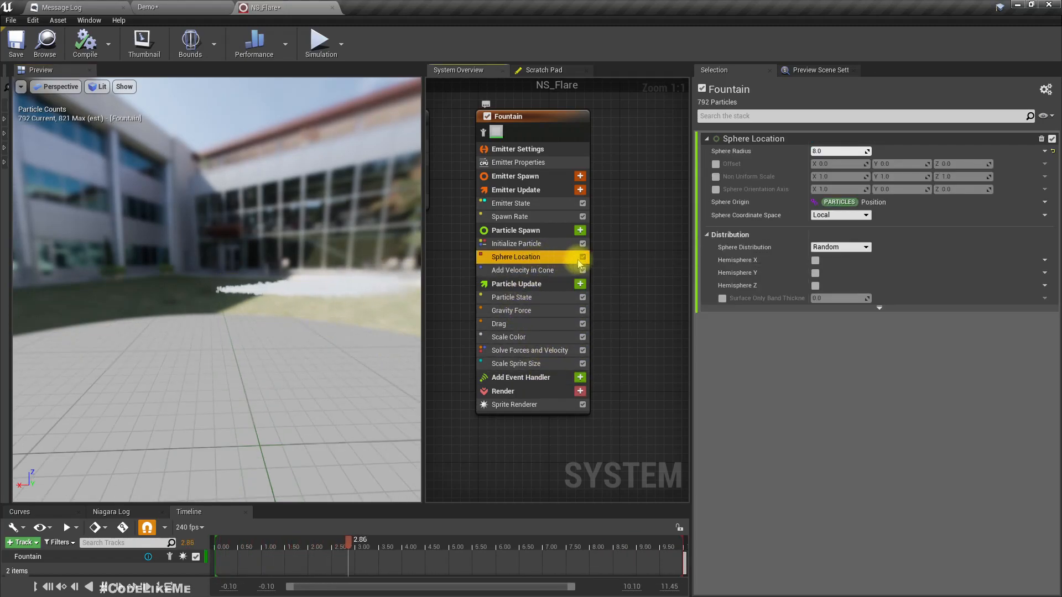
pyautogui.click(581, 257)
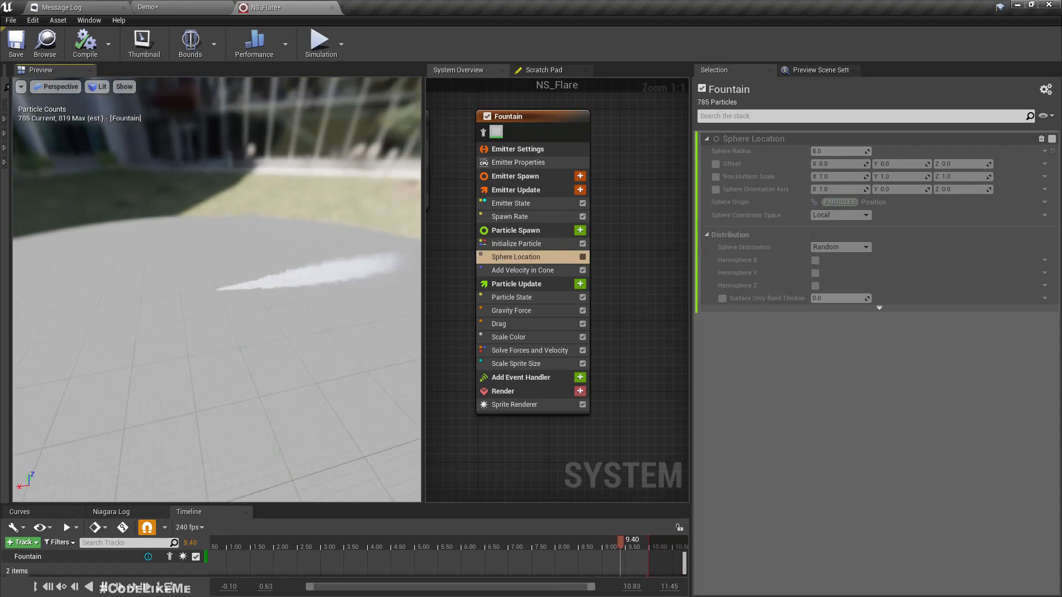
# In Initialize Particle, set Lifetime Min 2.4 and Lifetime Max 2.75
pyautogui.click(517, 243)
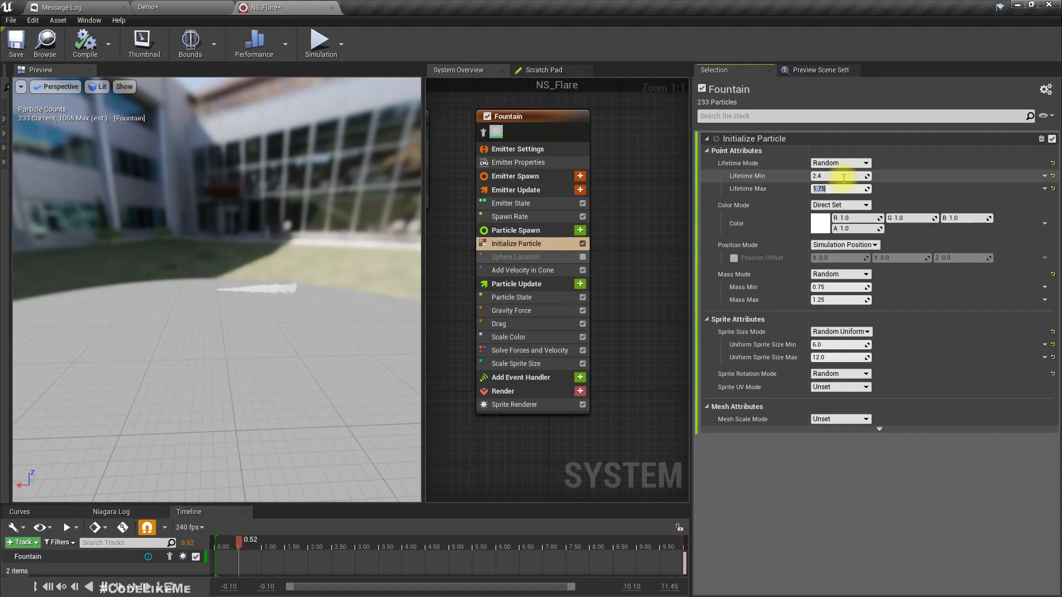
pyautogui.write('2.75')
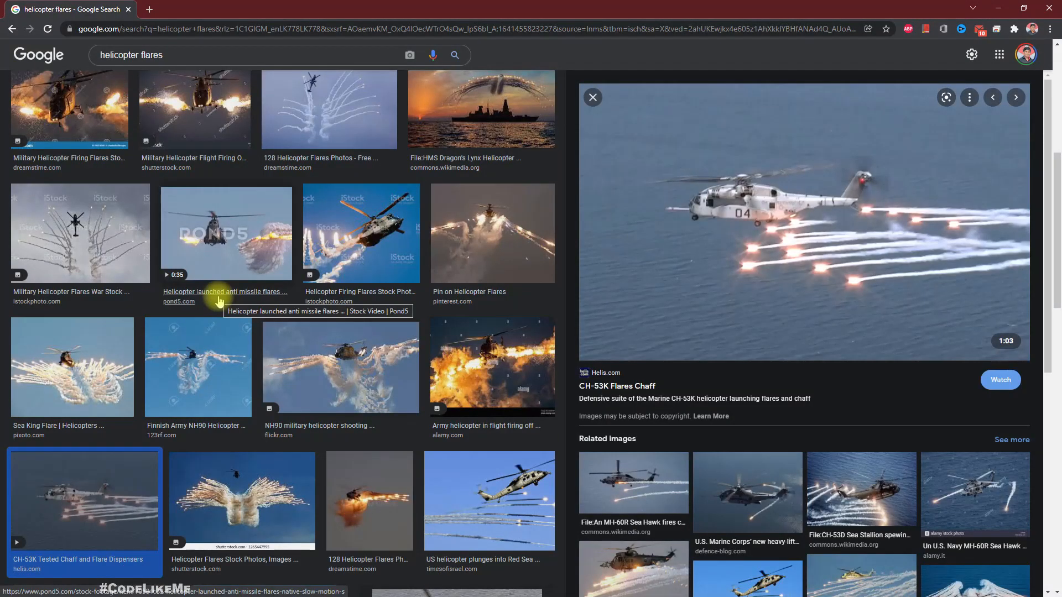
pyautogui.moveTo(219, 301)
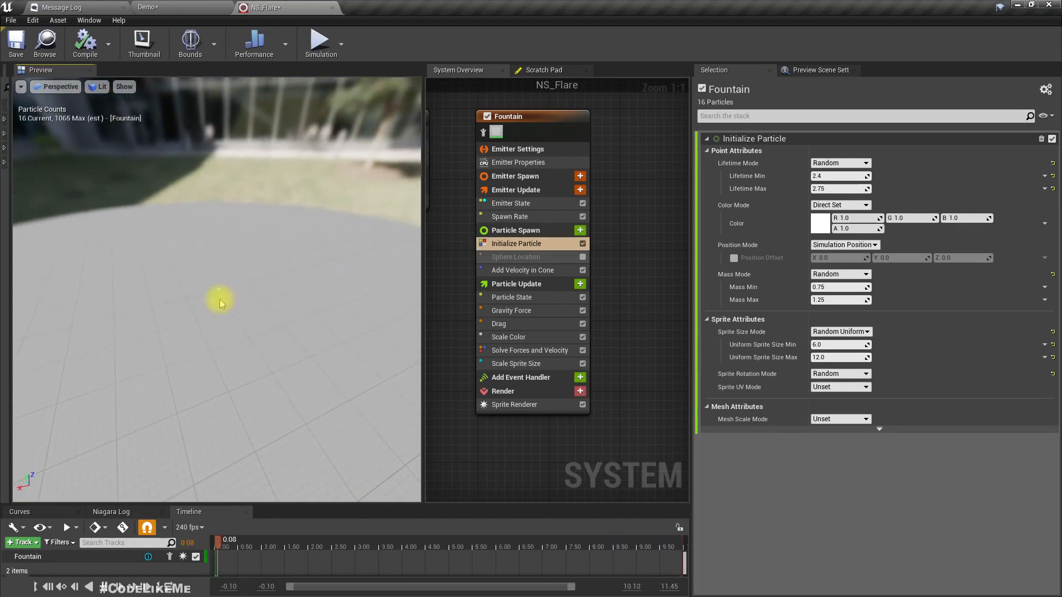
# Duplicate M_smoke_subUV as M_smoke_subUV_Emissive, open it, and return to NS_Flare
pyautogui.click(515, 405)
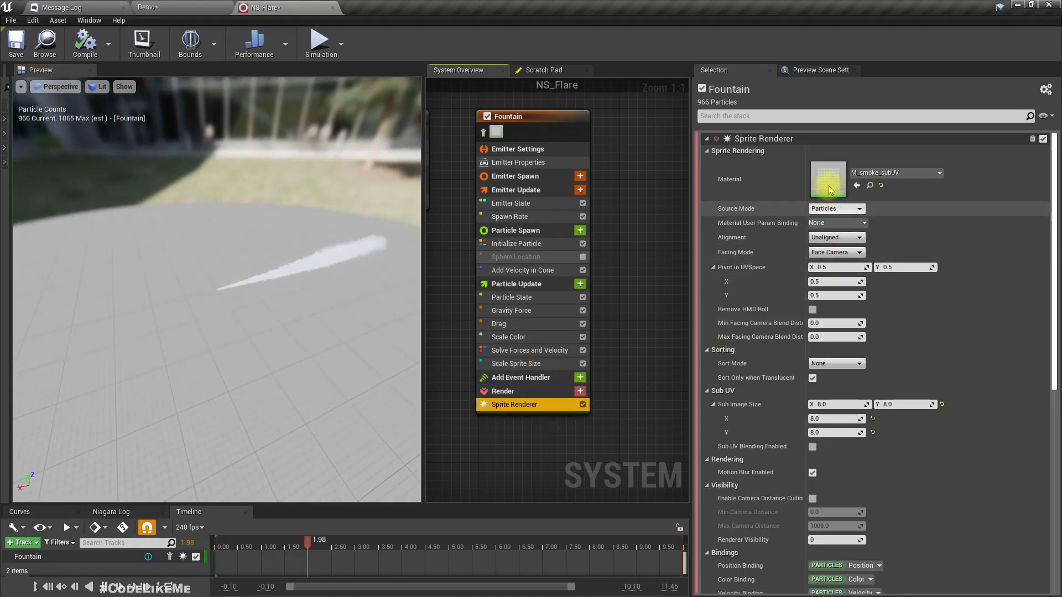
pyautogui.doubleClick(828, 180)
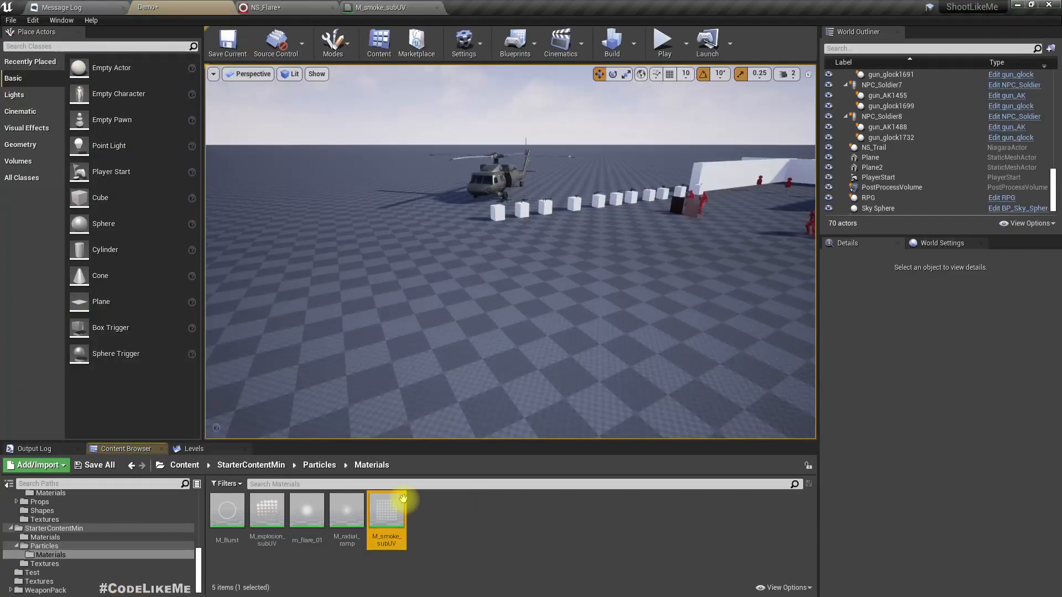
pyautogui.moveTo(594, 544)
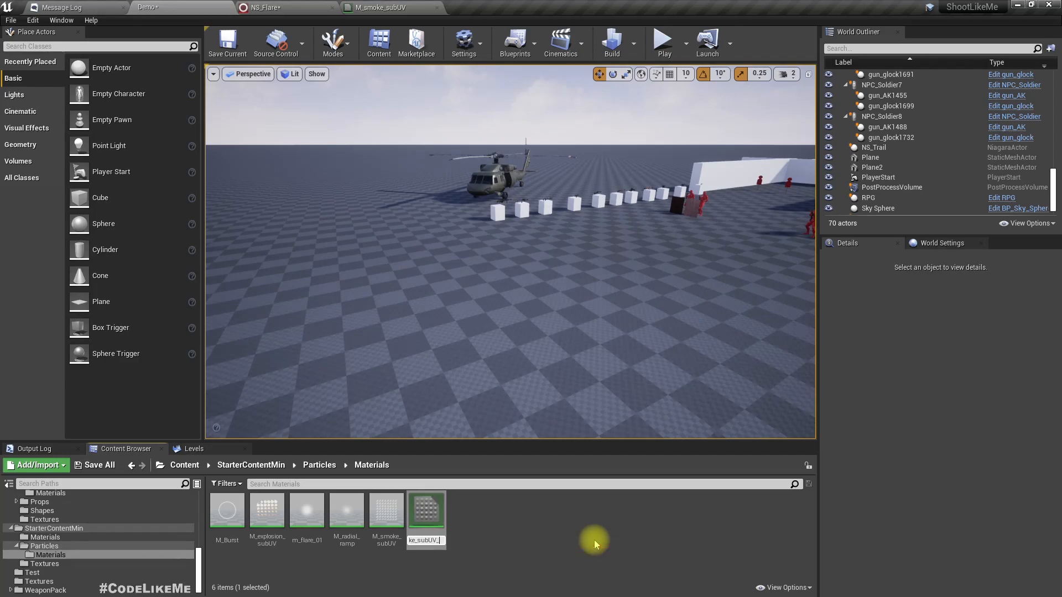
pyautogui.doubleClick(426, 510)
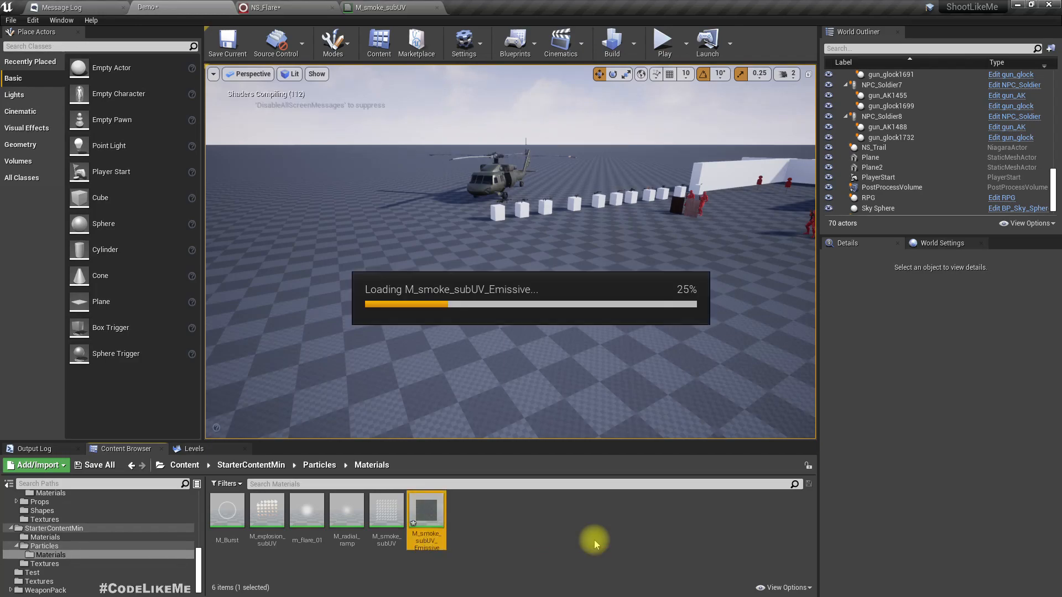
pyautogui.doubleClick(426, 511)
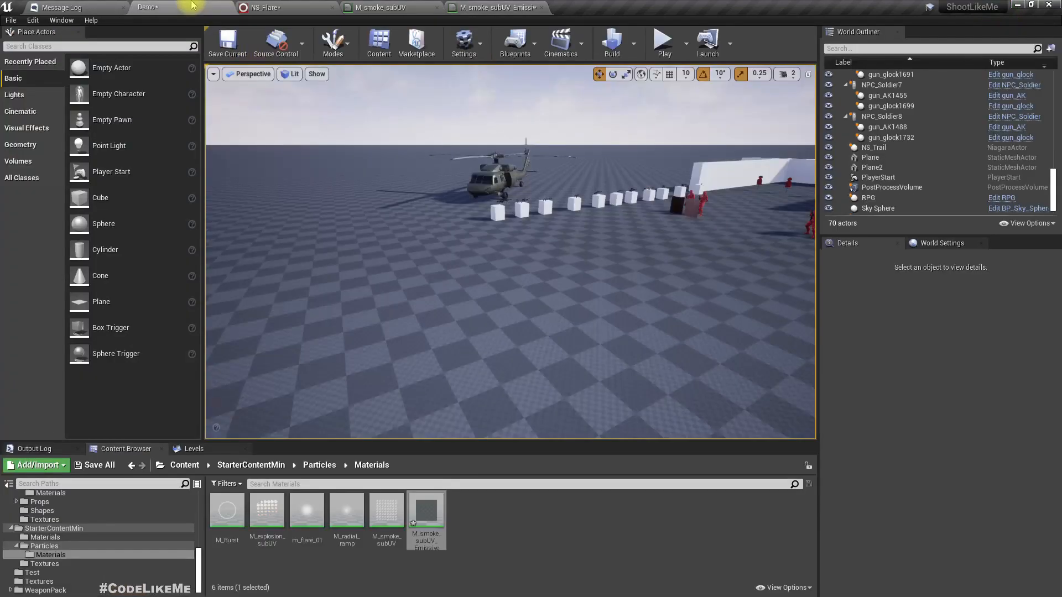
pyautogui.click(265, 8)
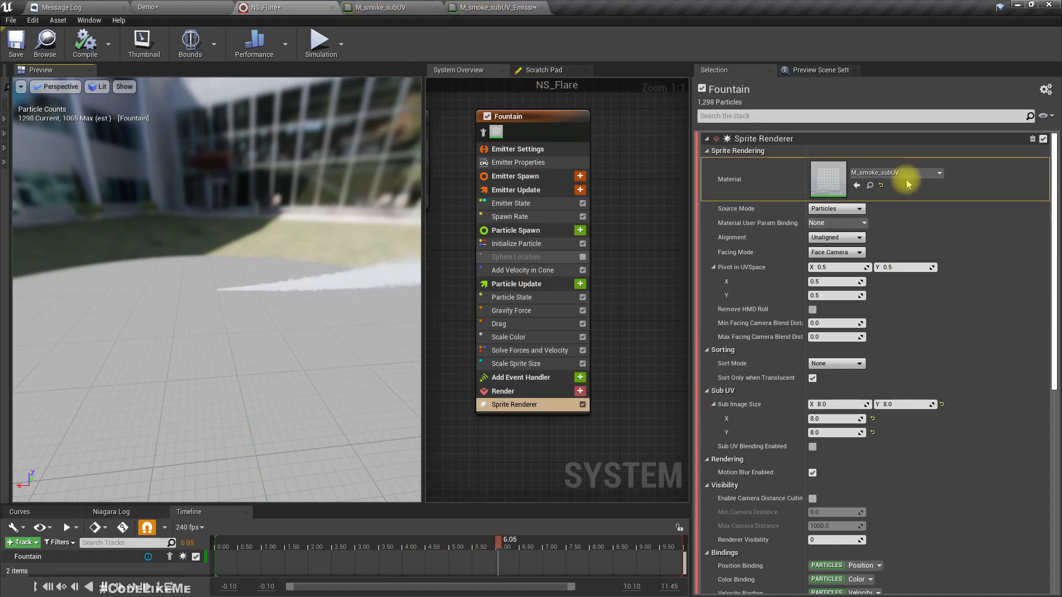
# Assign M_smoke_subUV_Emissive to the Sprite Renderer and apply the material's changes
pyautogui.click(939, 173)
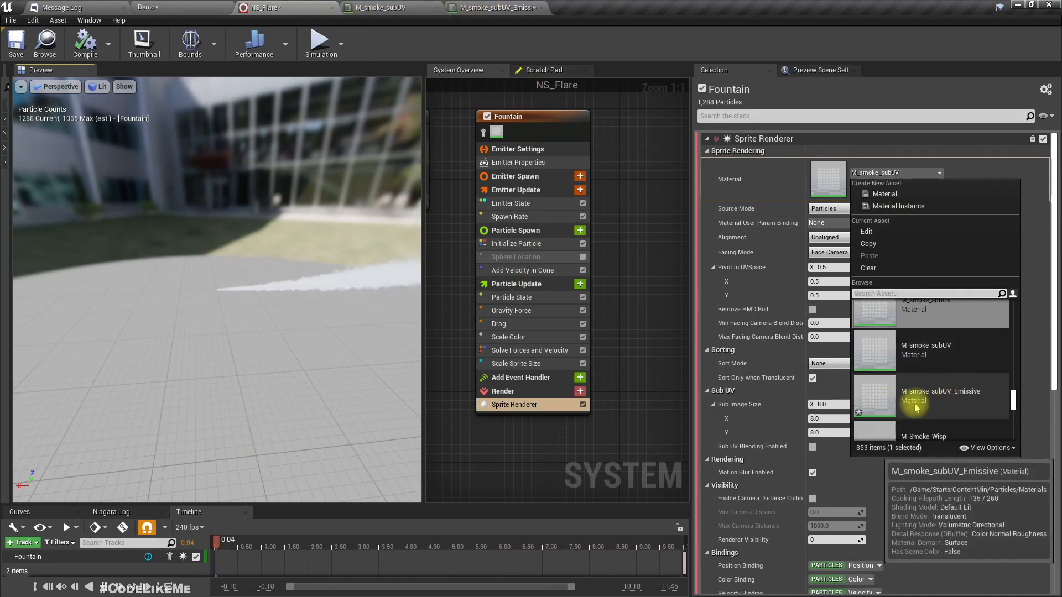
pyautogui.click(940, 391)
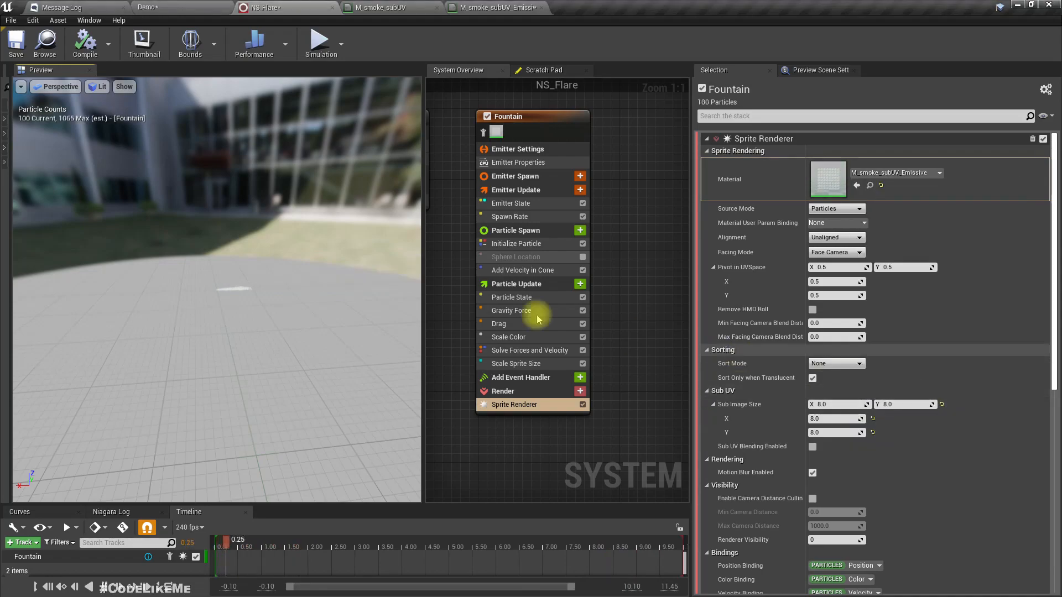
pyautogui.click(496, 8)
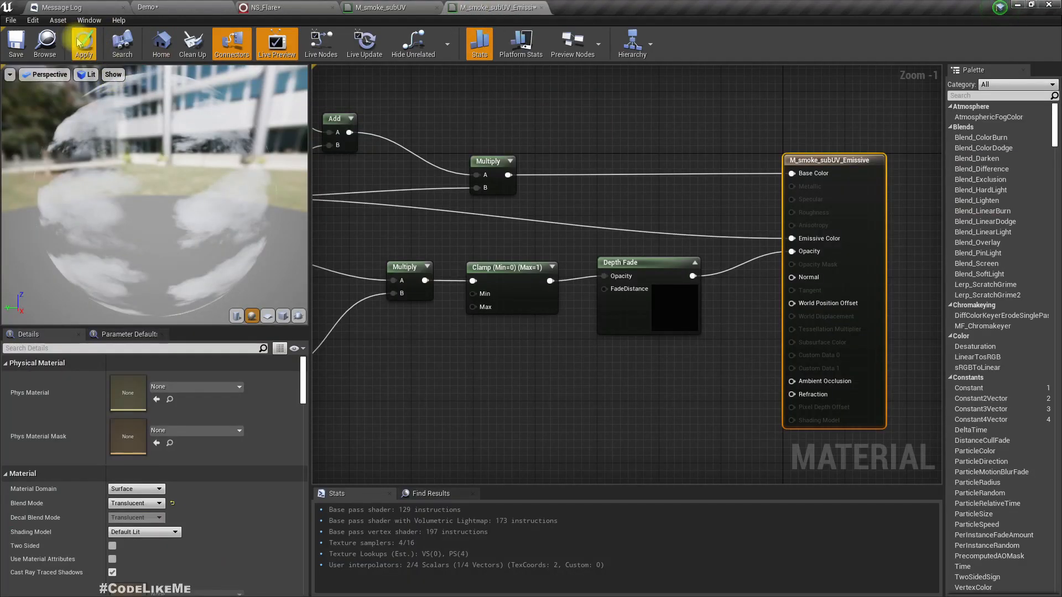
pyautogui.click(83, 43)
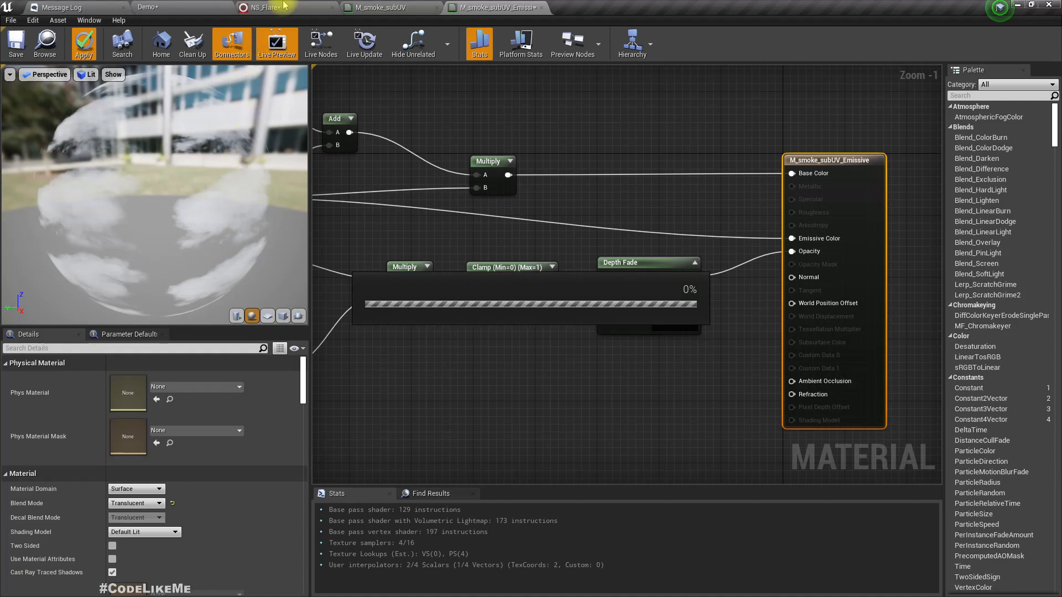
pyautogui.click(265, 8)
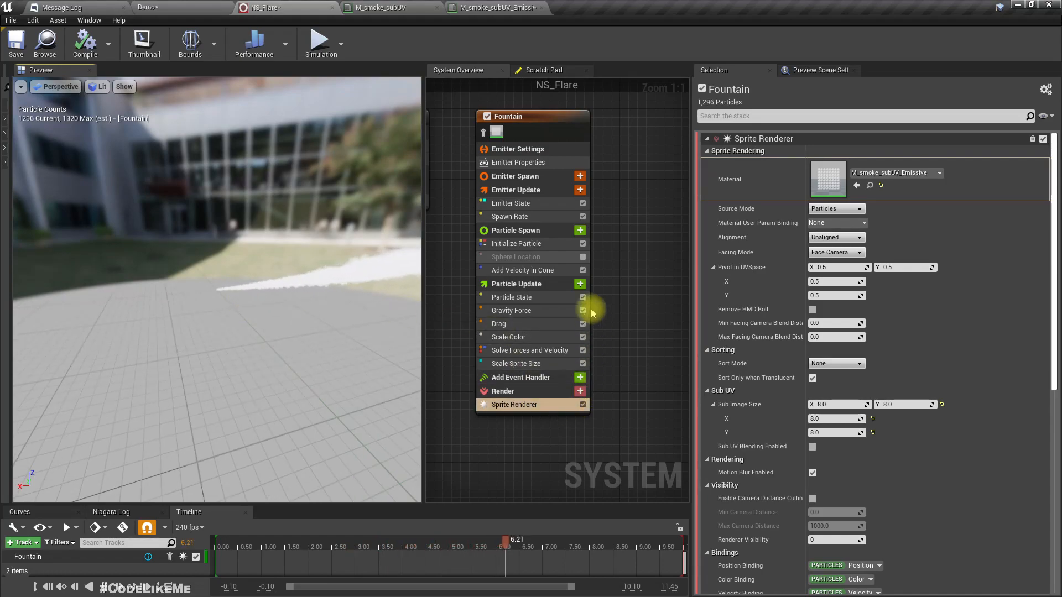
# Add a Color module to Particle Update and drive it with Color from Curve
pyautogui.click(580, 284)
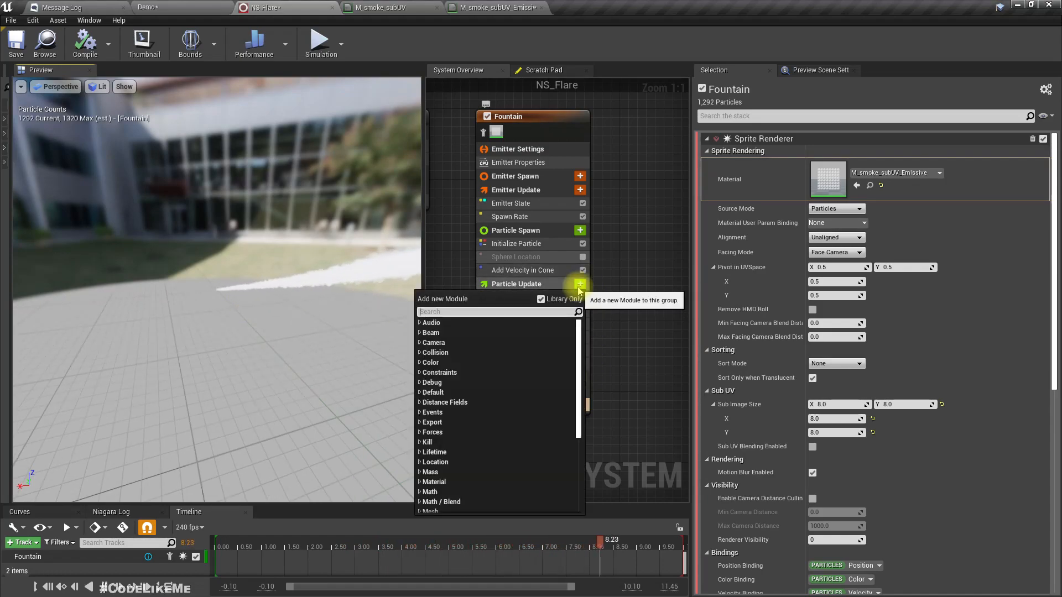
pyautogui.write('colo')
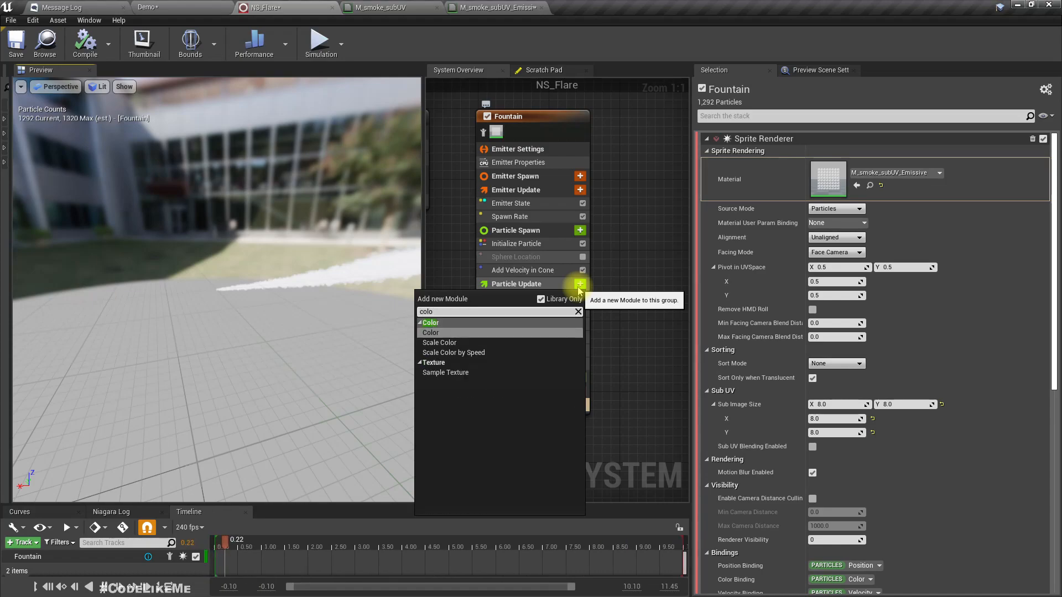
pyautogui.click(430, 333)
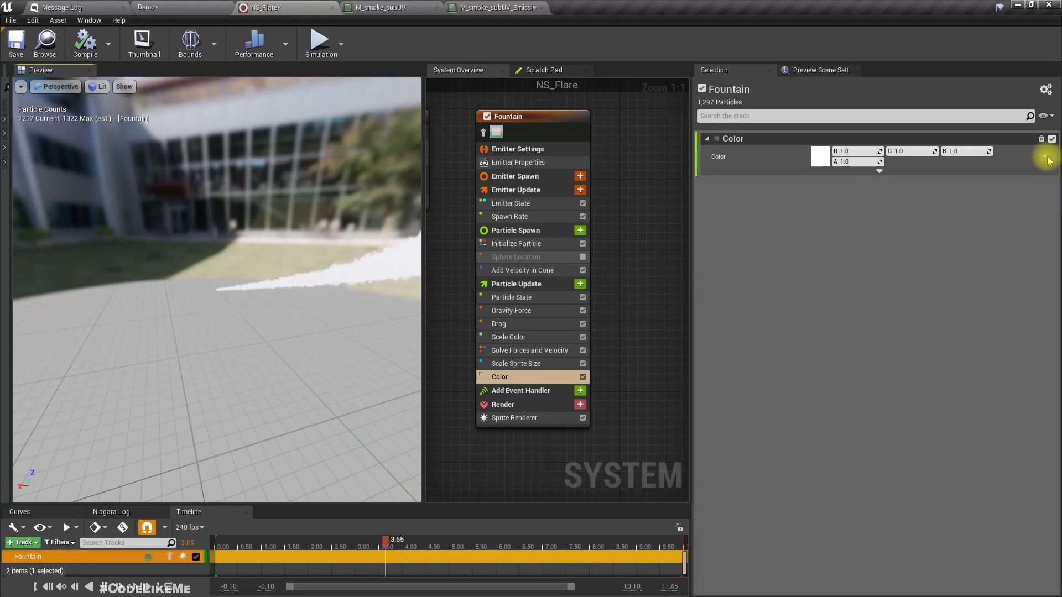
pyautogui.click(881, 162)
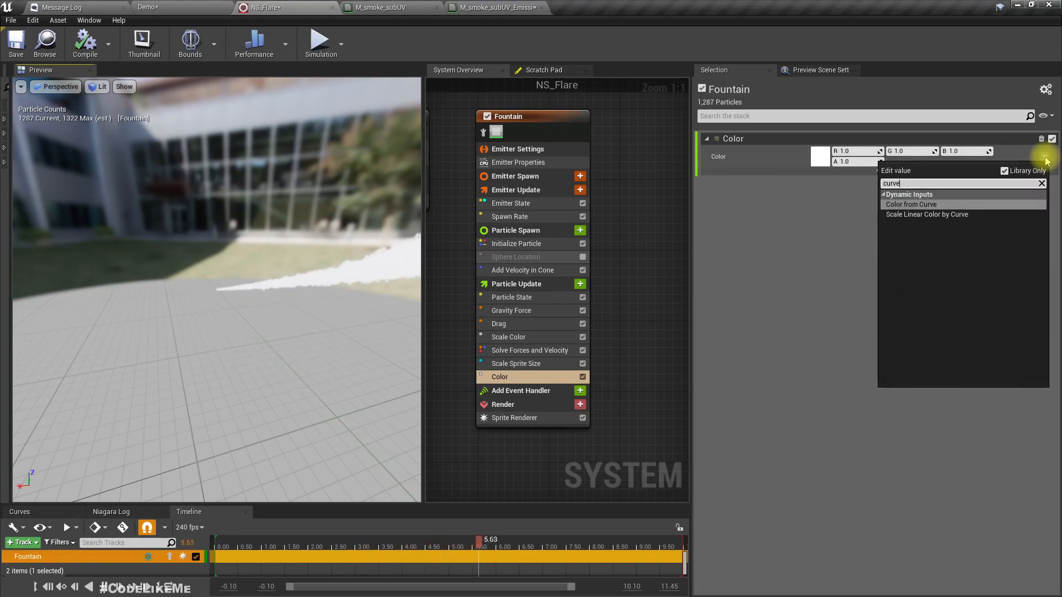
pyautogui.click(911, 204)
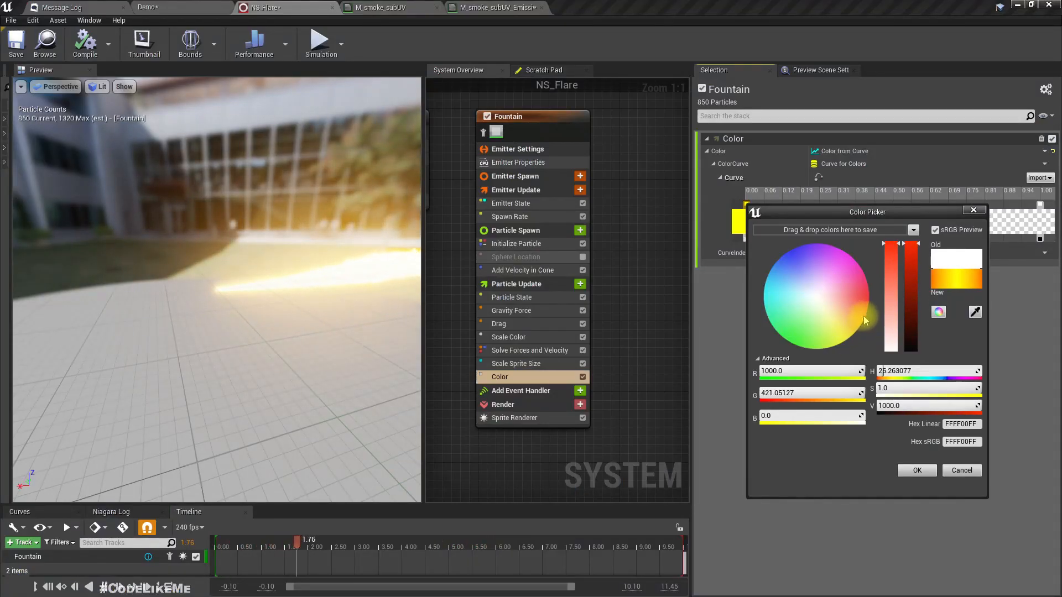
# Set the curve's key colour to an intense emissive yellow-white
pyautogui.click(865, 309)
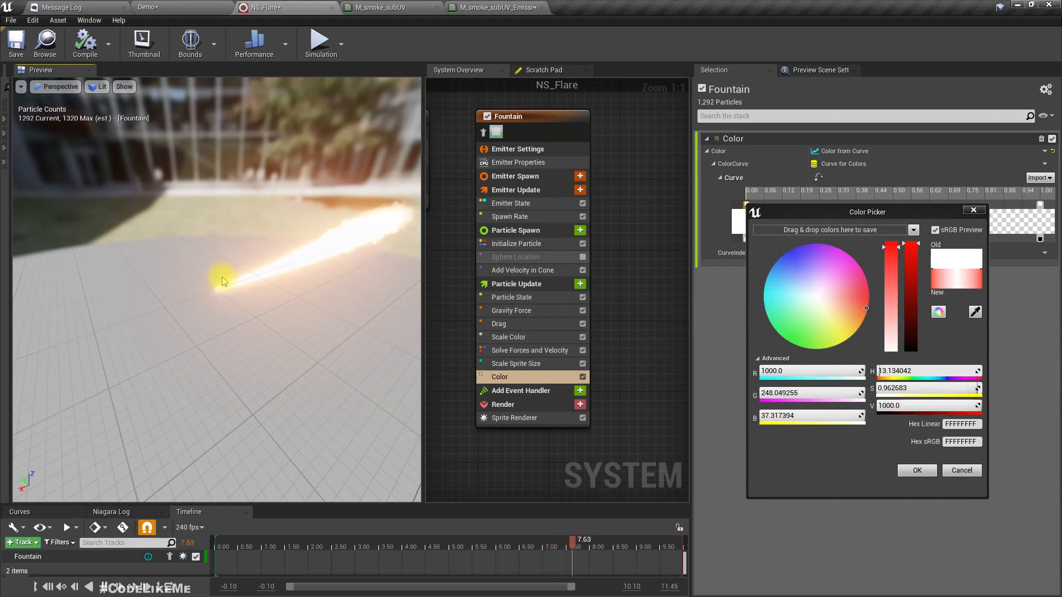
pyautogui.click(916, 470)
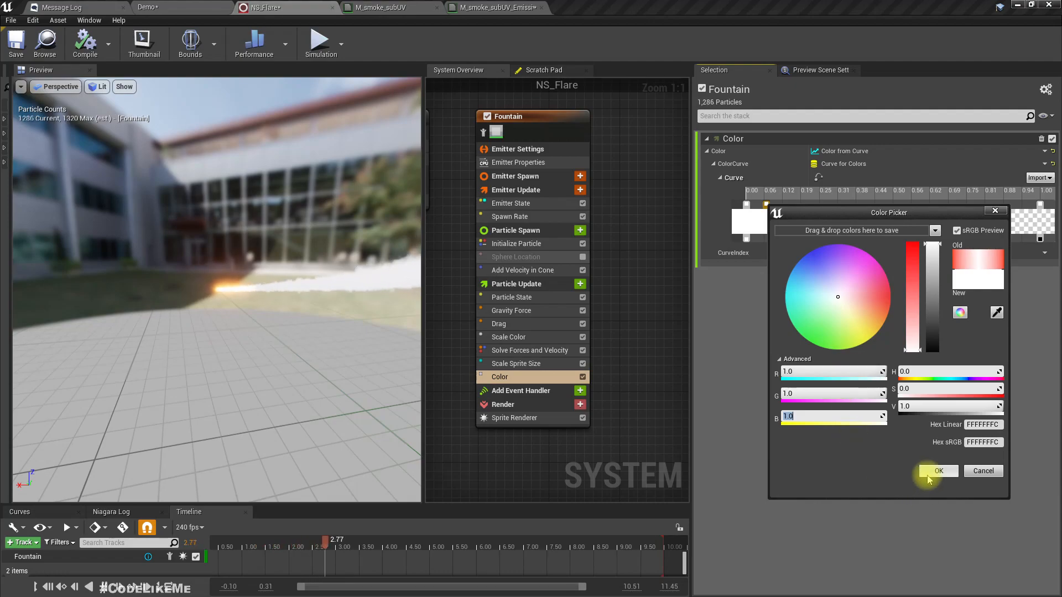
# Confirm white for the later curve key and begin editing the starting key's colour
pyautogui.click(938, 471)
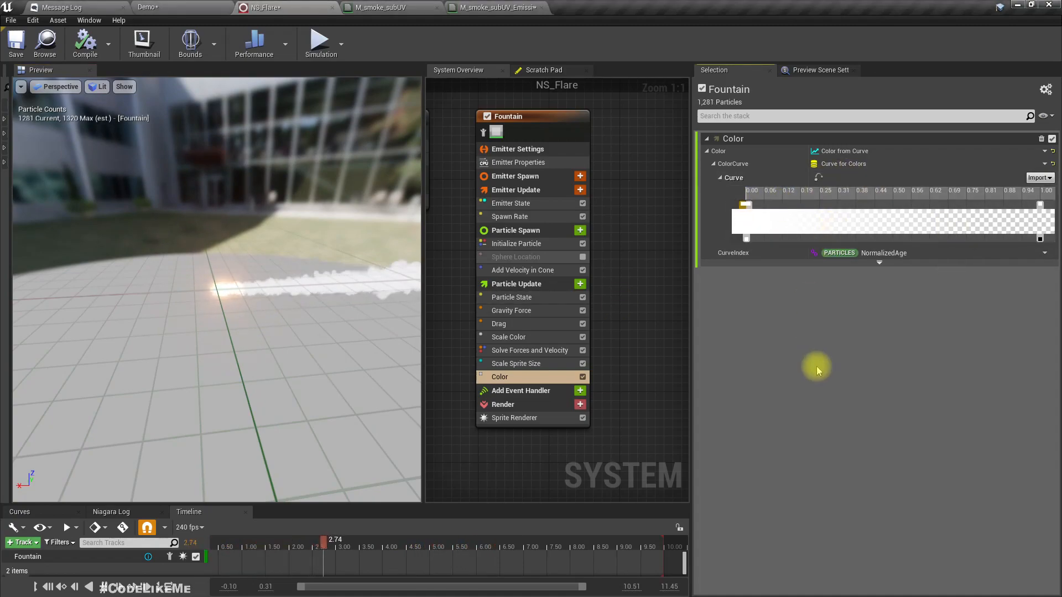
pyautogui.click(761, 211)
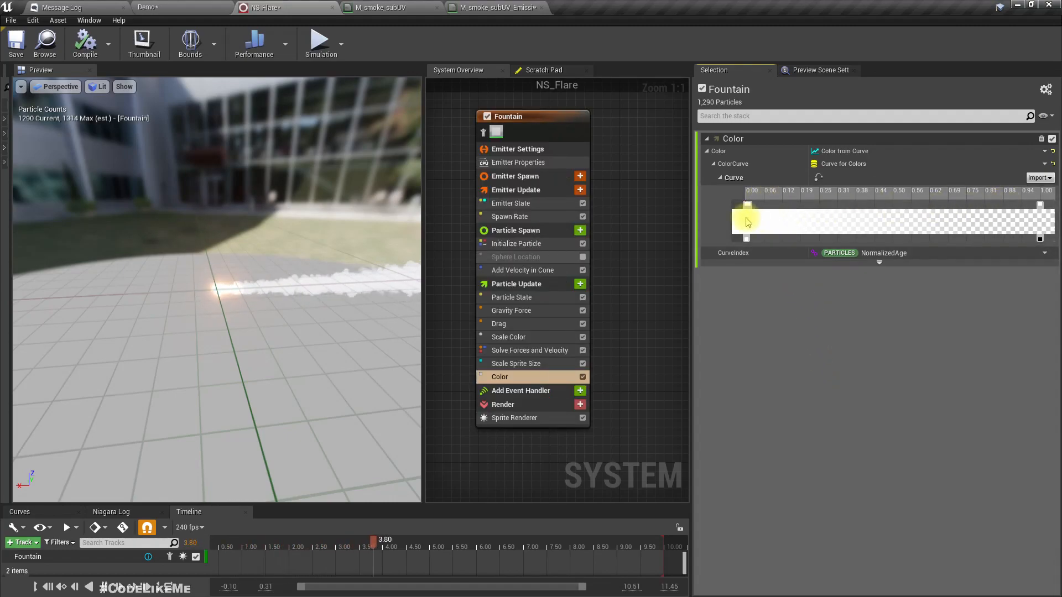
pyautogui.doubleClick(745, 221)
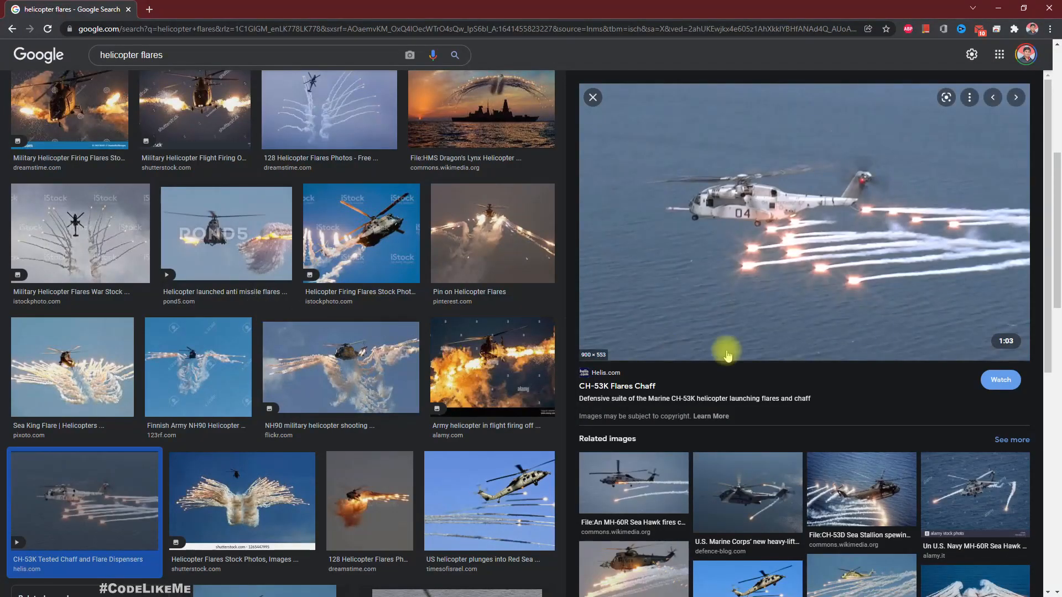
# Scroll through the Google Images helicopter flares reference photos
pyautogui.scroll(-3)
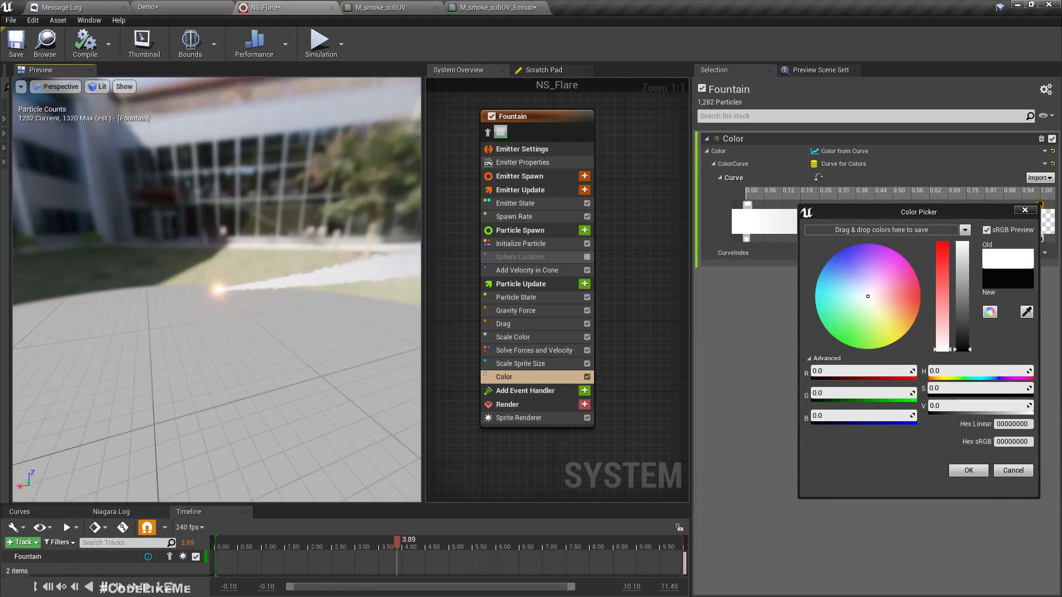
# Switch between the Demo level and NS_Flare tabs to place the flare system in the level
pyautogui.click(147, 7)
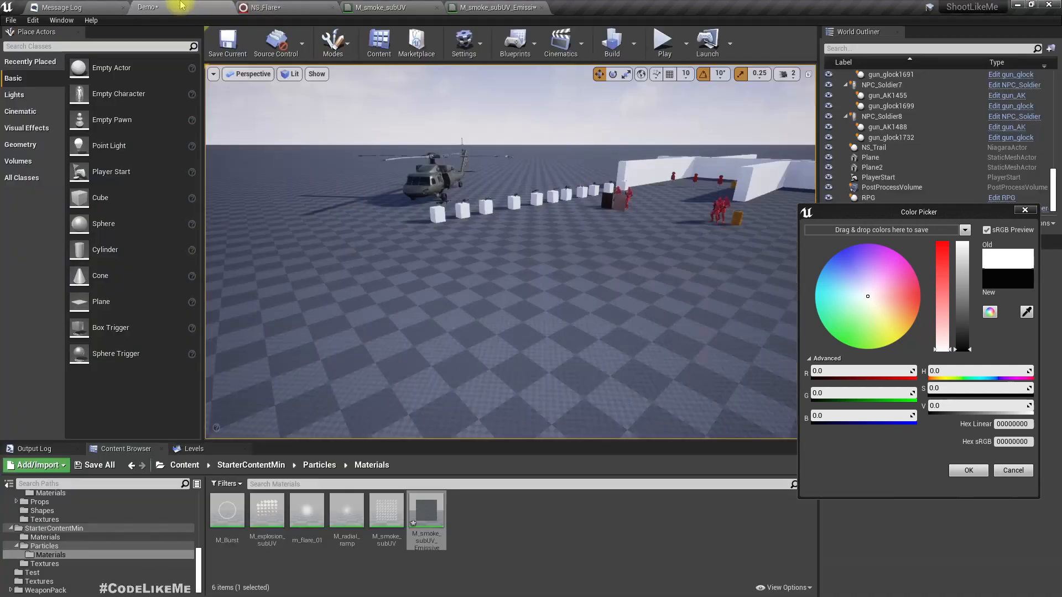
pyautogui.click(270, 8)
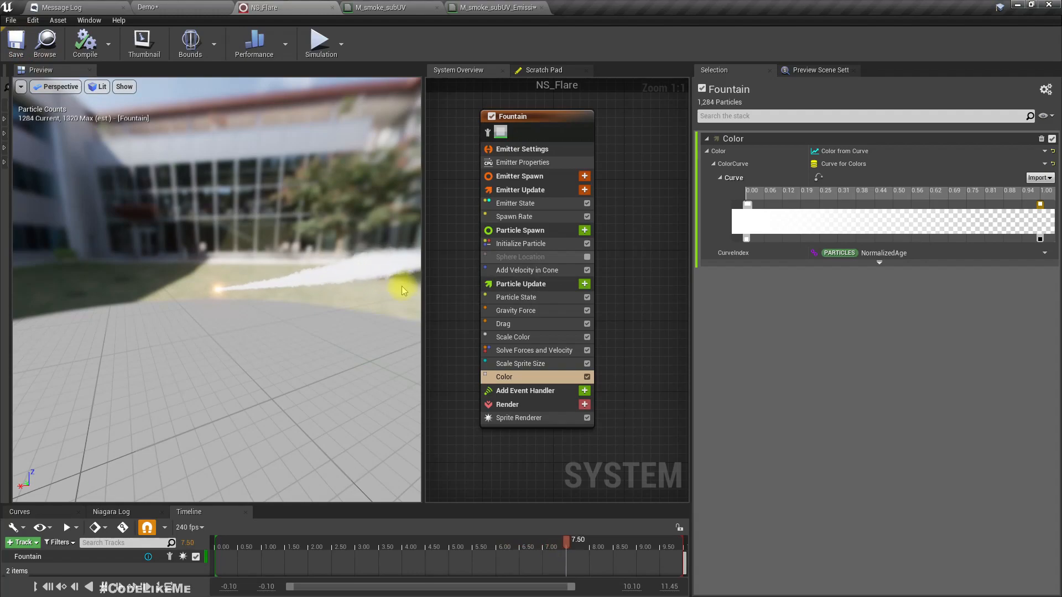
pyautogui.click(163, 7)
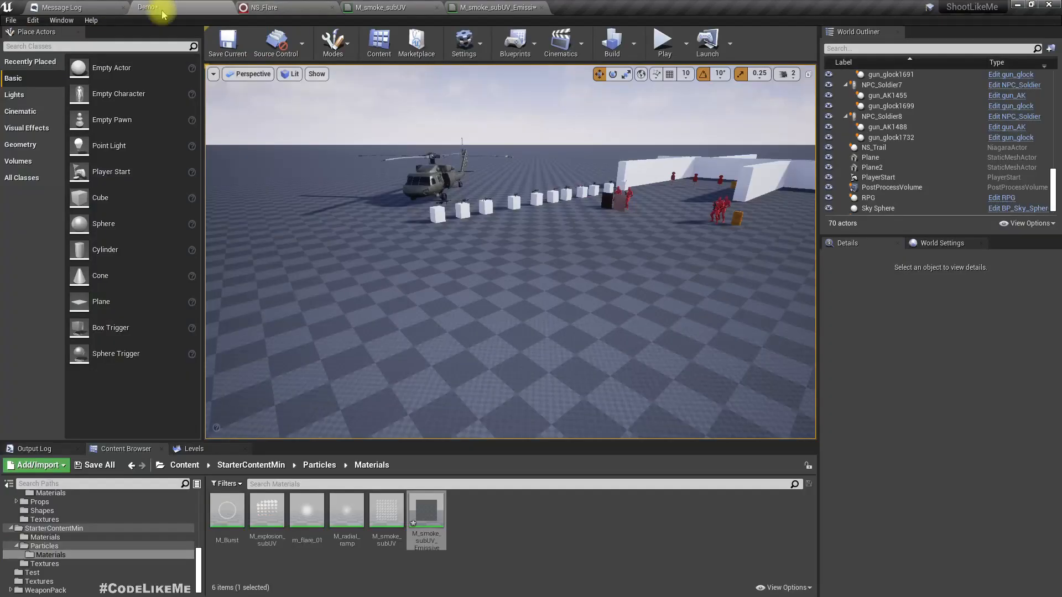
pyautogui.click(262, 7)
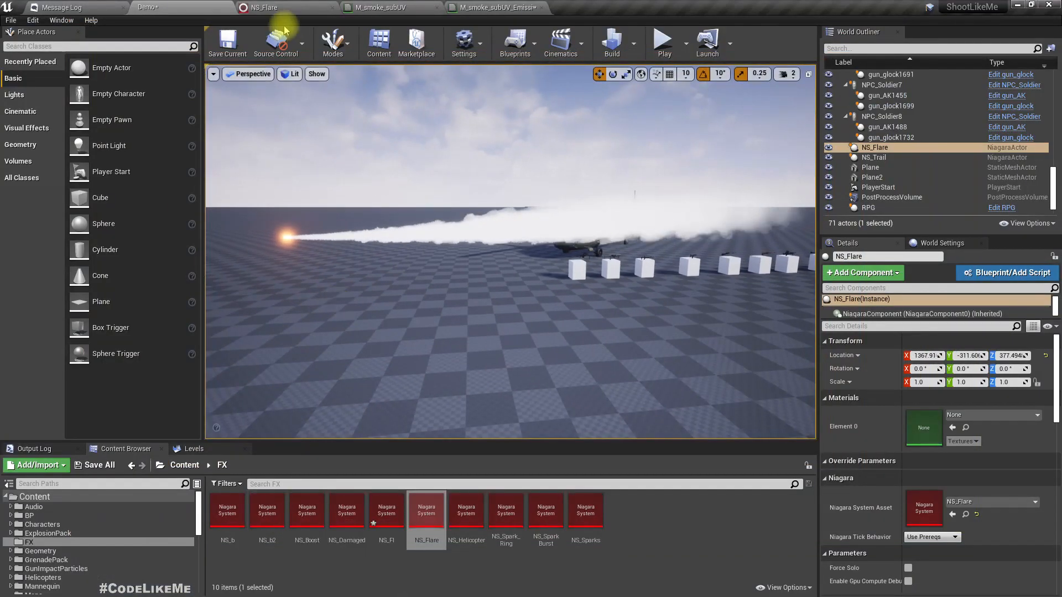
# Try a stronger Drag value, restore it to 0.25, and review Add Velocity in Cone
pyautogui.doubleClick(426, 509)
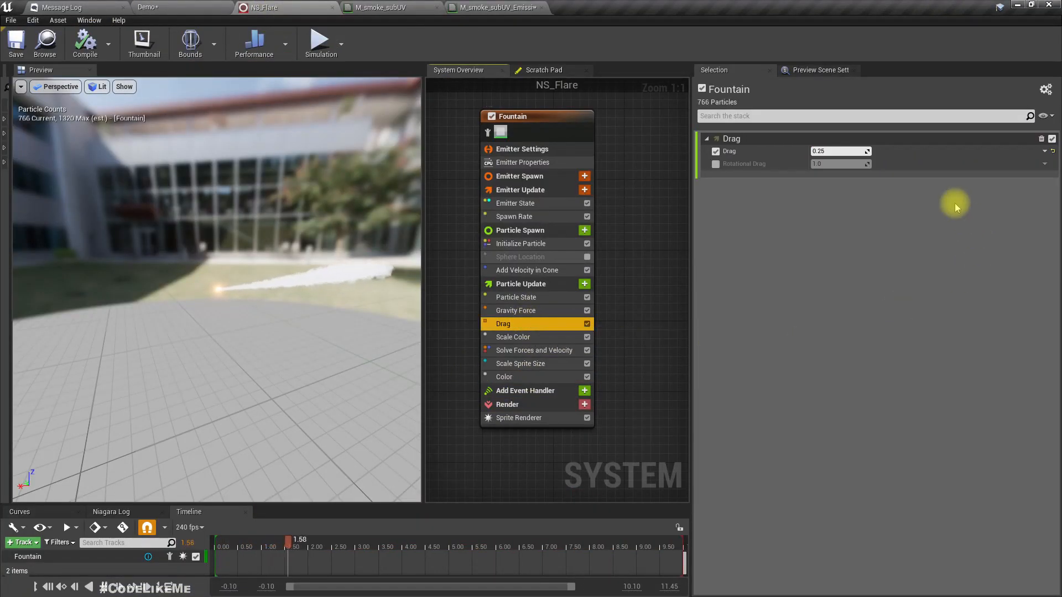
pyautogui.tripleClick(840, 152)
pyautogui.write('1')
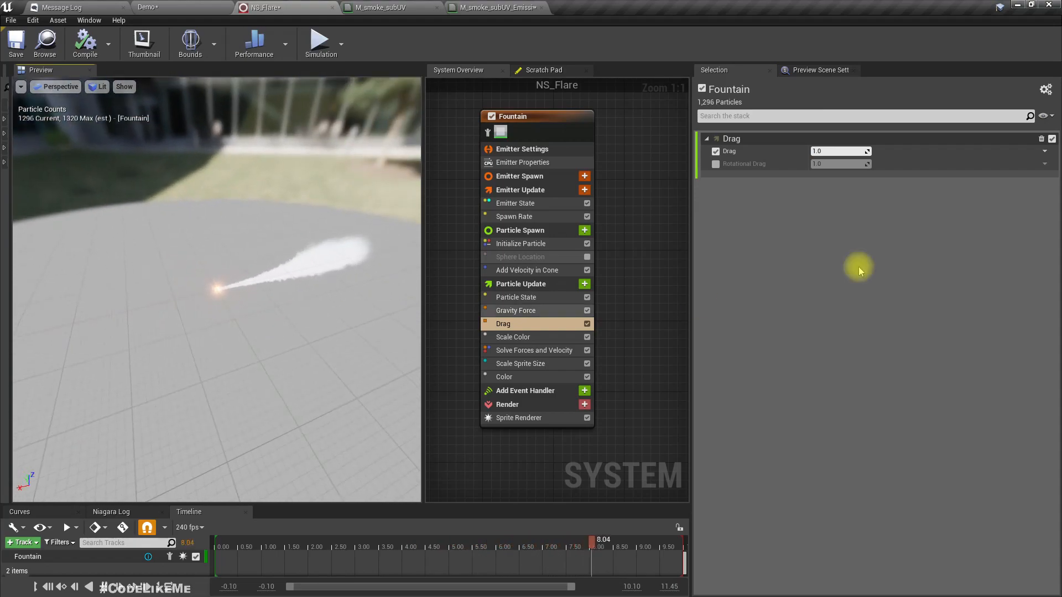
pyautogui.tripleClick(840, 152)
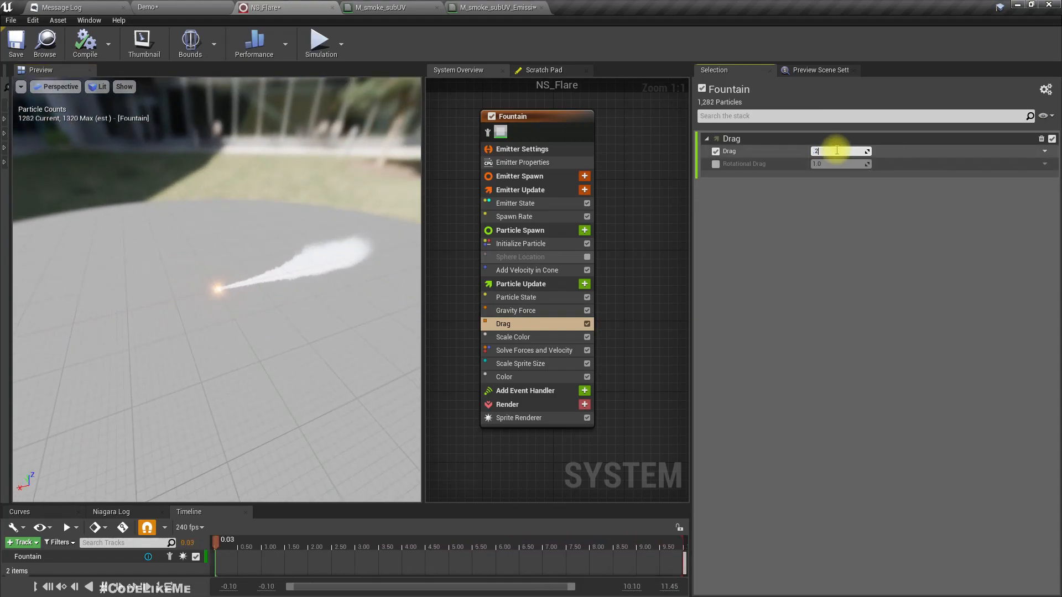
pyautogui.write('0.25')
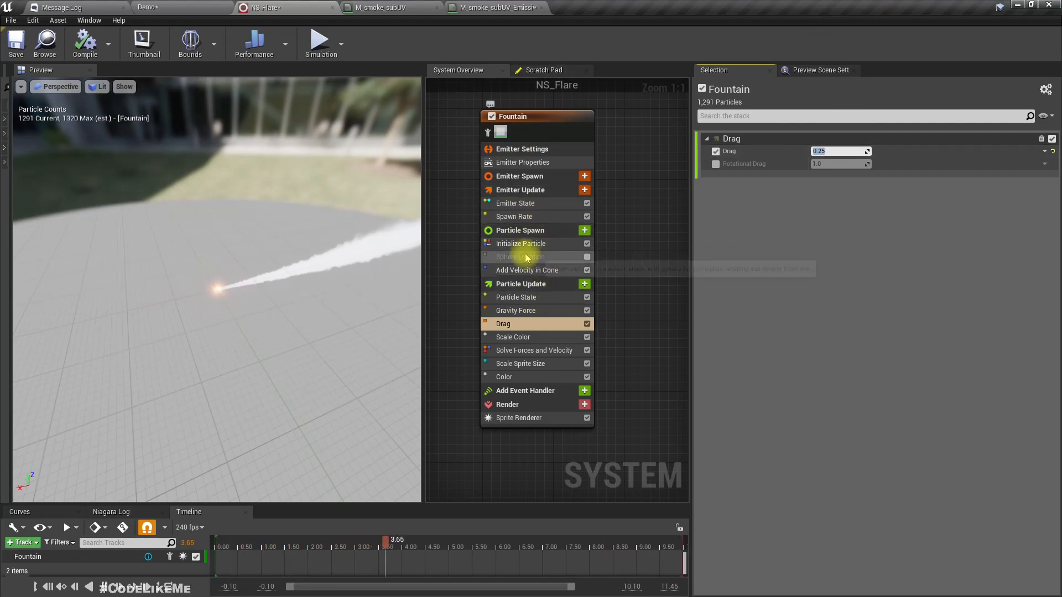
pyautogui.click(527, 270)
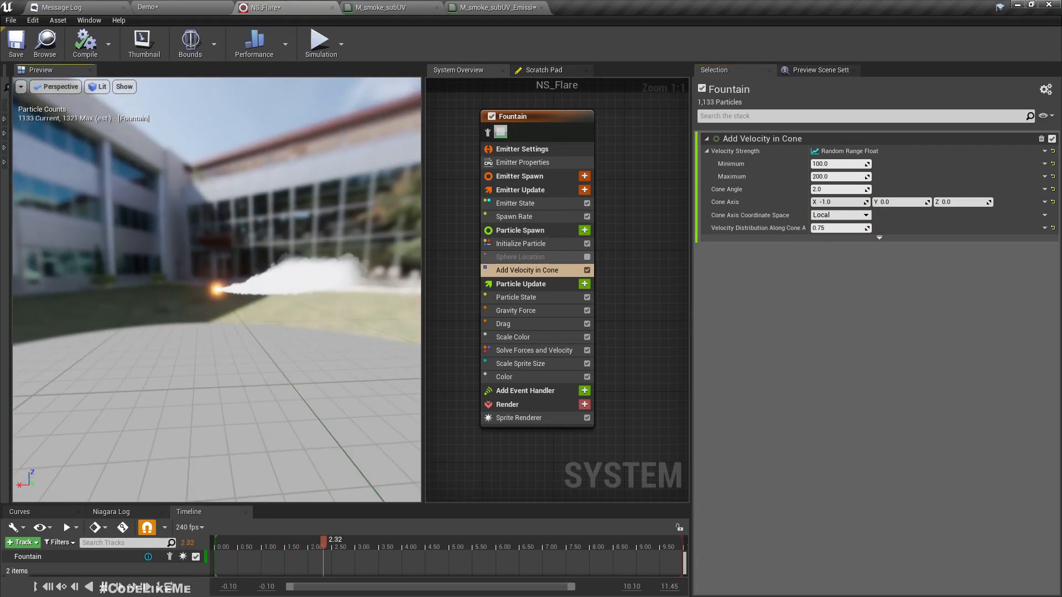
pyautogui.moveTo(520, 257)
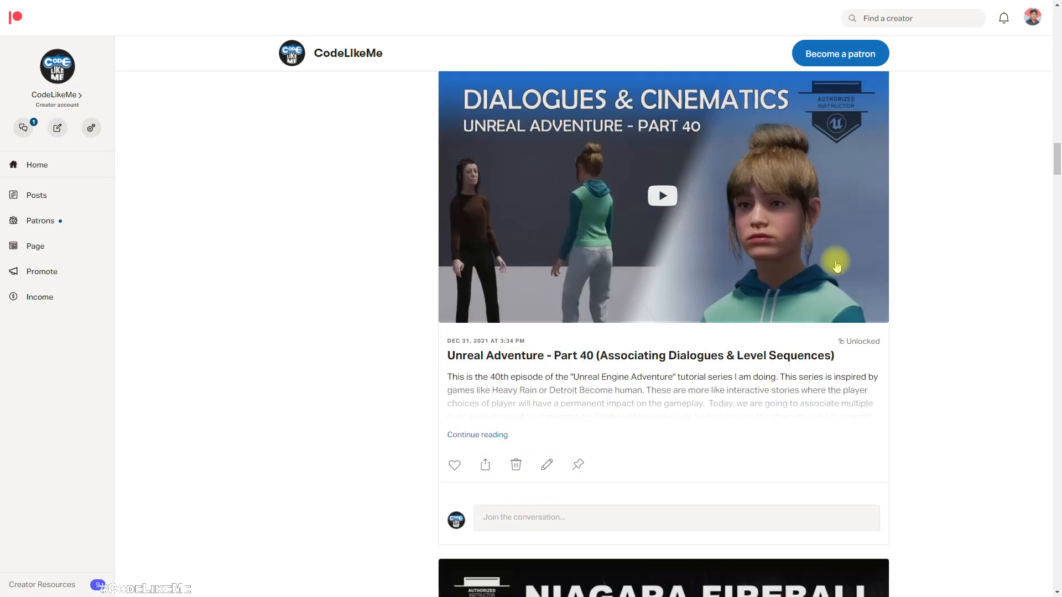
pyautogui.scroll(-3)
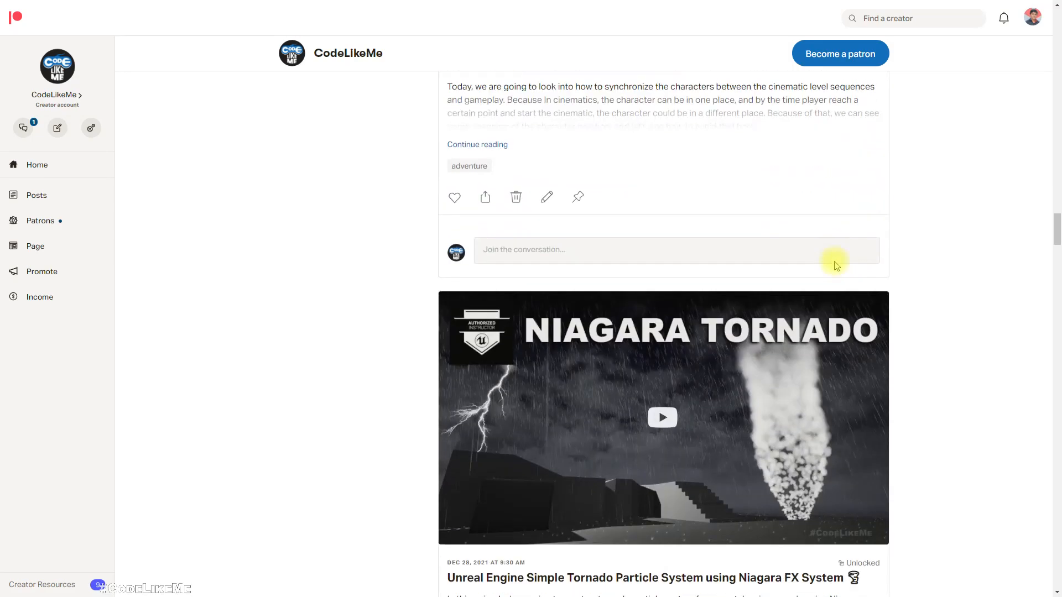
pyautogui.scroll(-3)
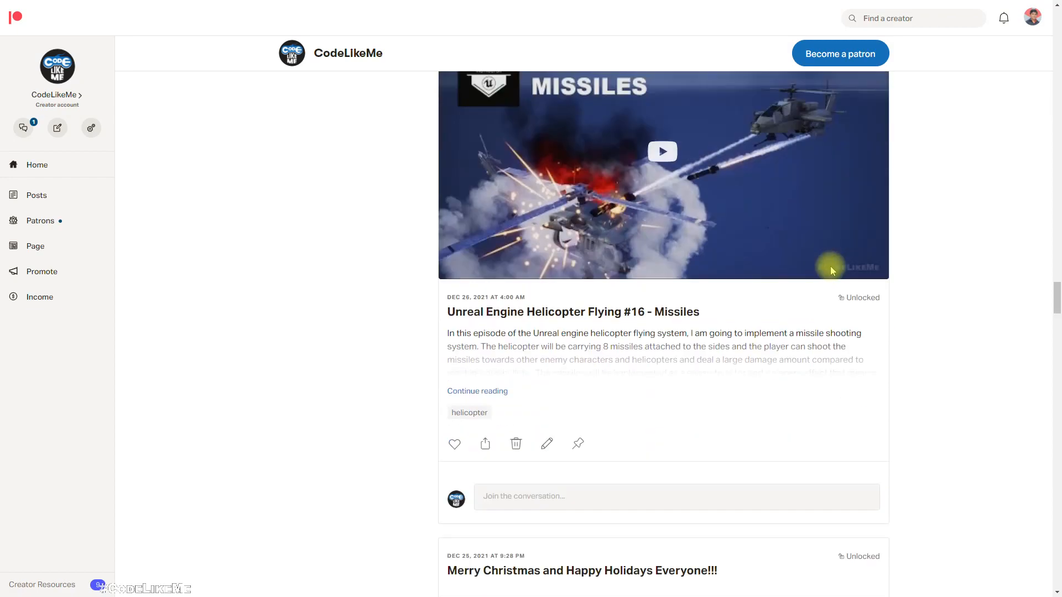
pyautogui.scroll(-3)
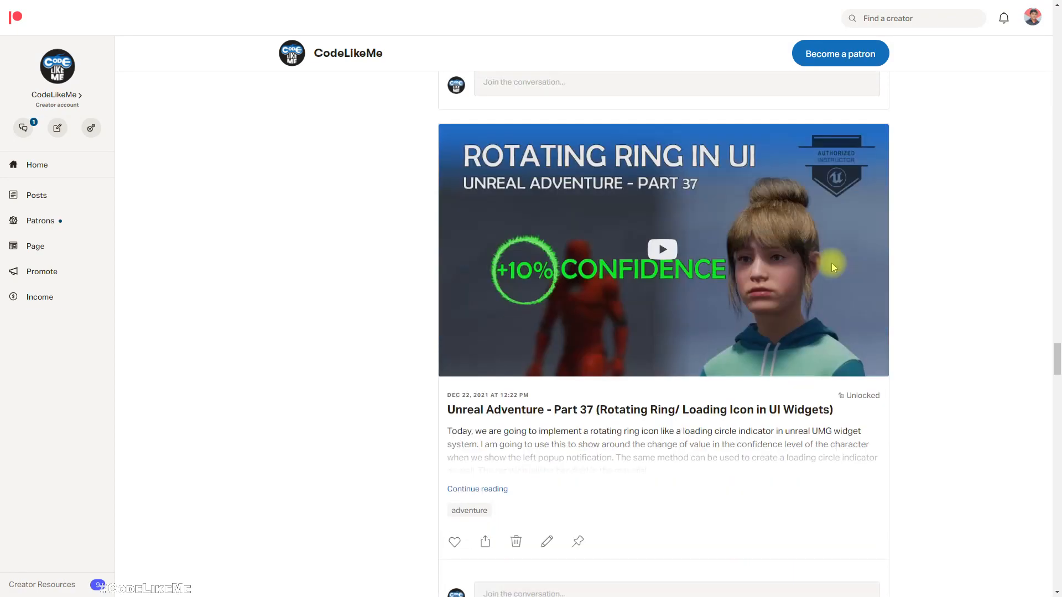
pyautogui.scroll(-3)
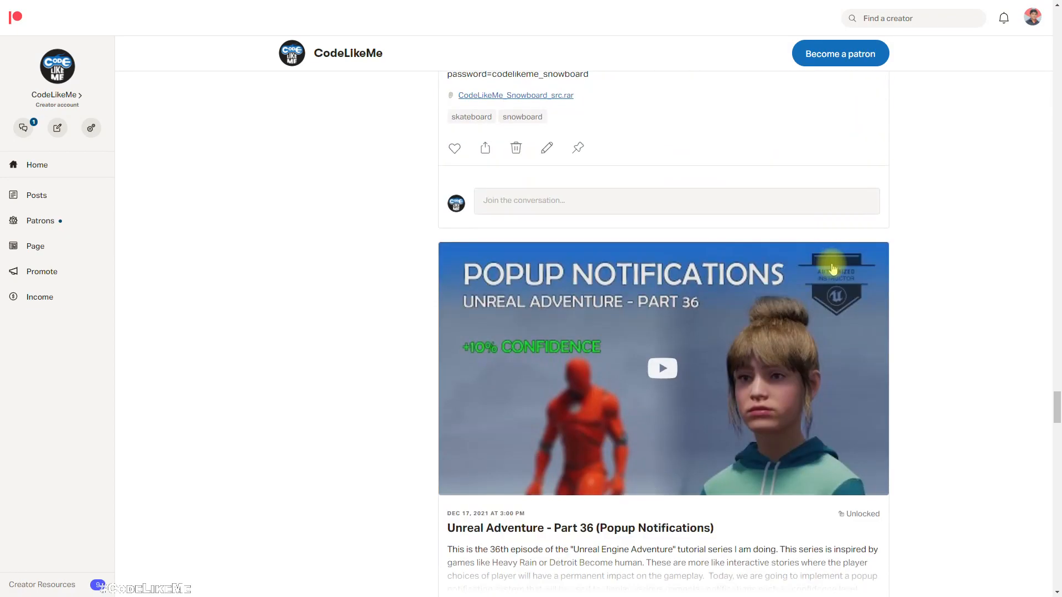
pyautogui.scroll(-3)
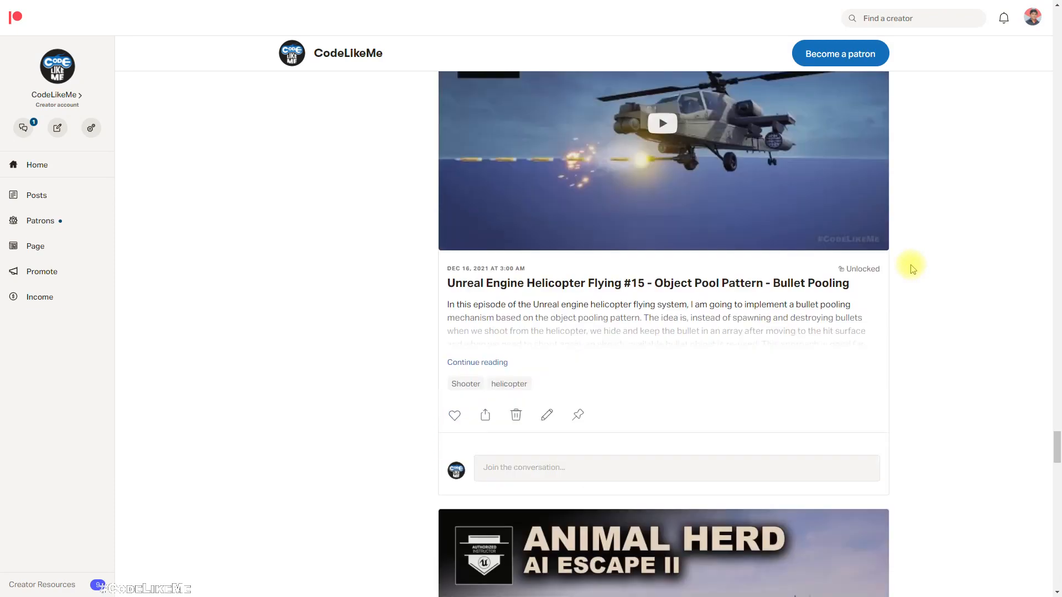
pyautogui.scroll(-3)
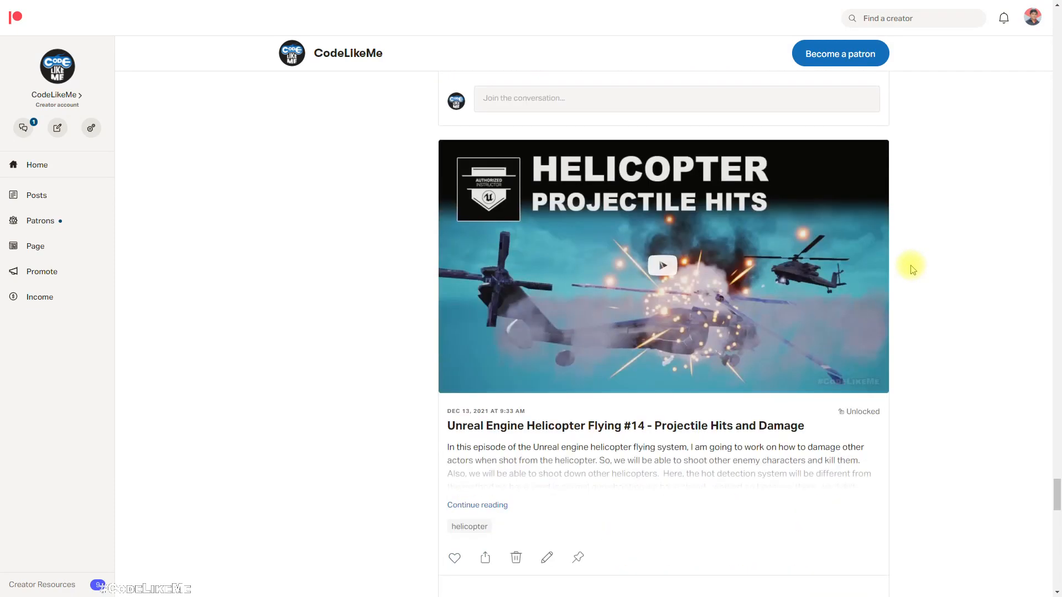